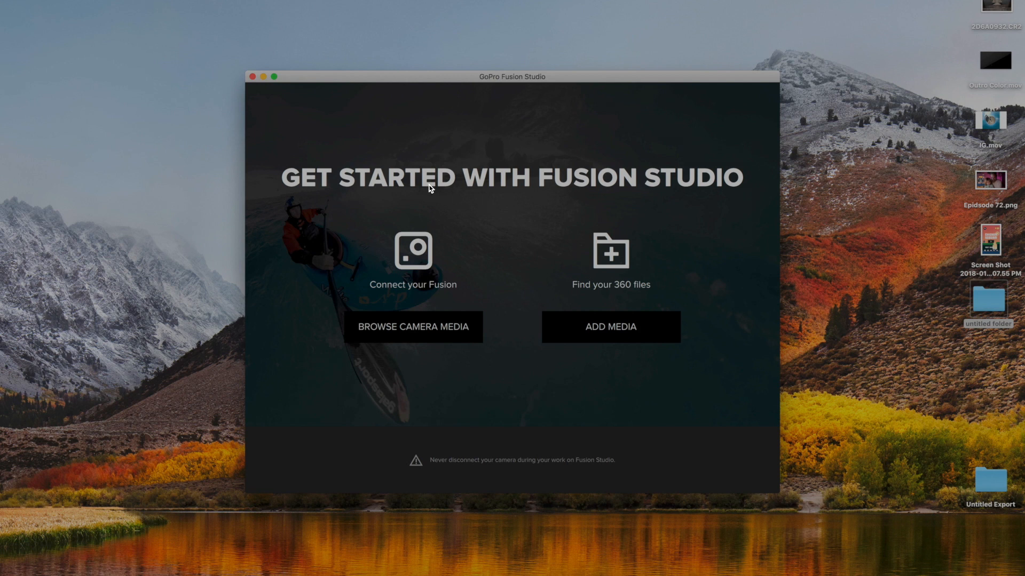
mouse_move(467, 199)
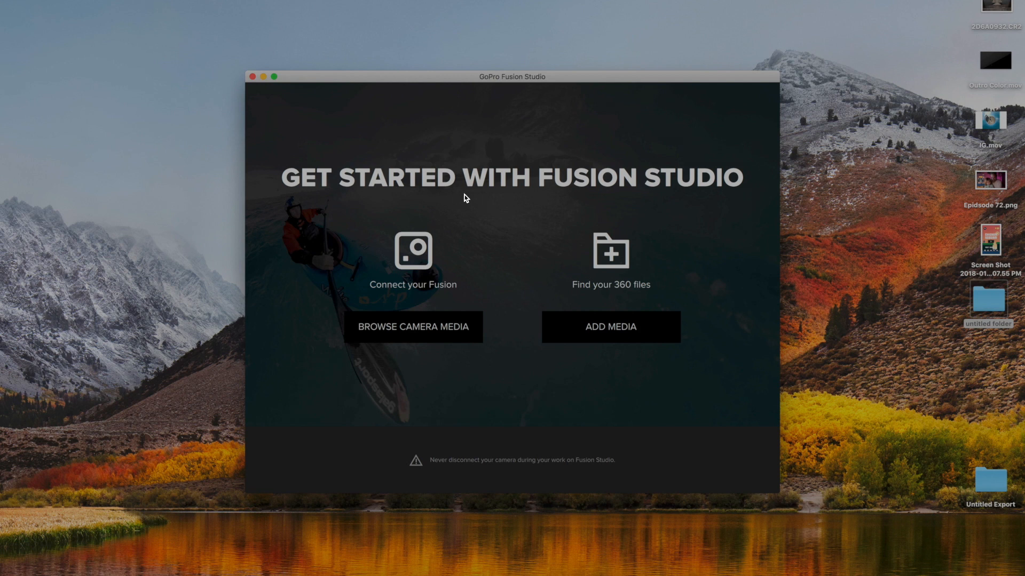
mouse_move(611, 287)
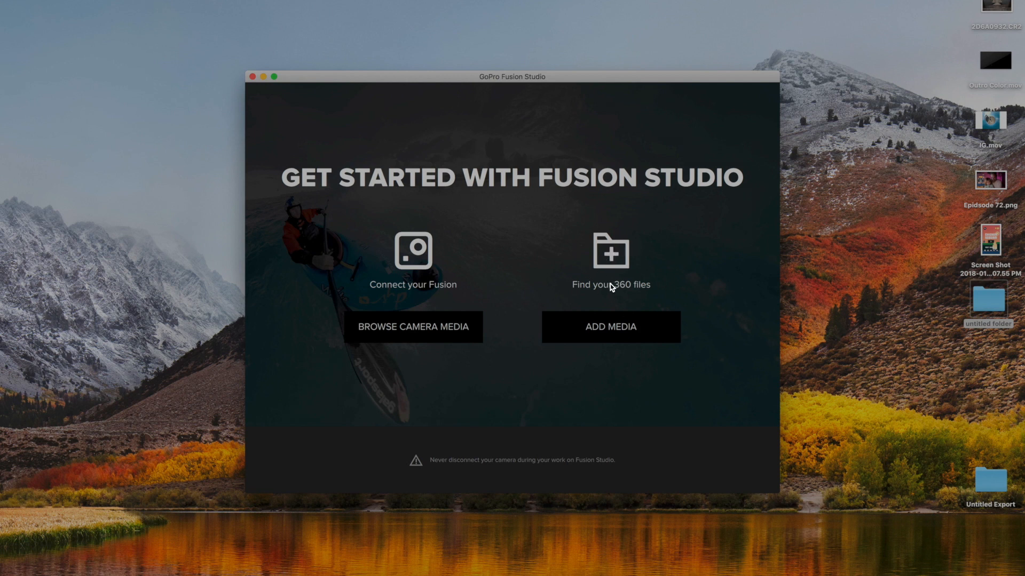
mouse_move(666, 262)
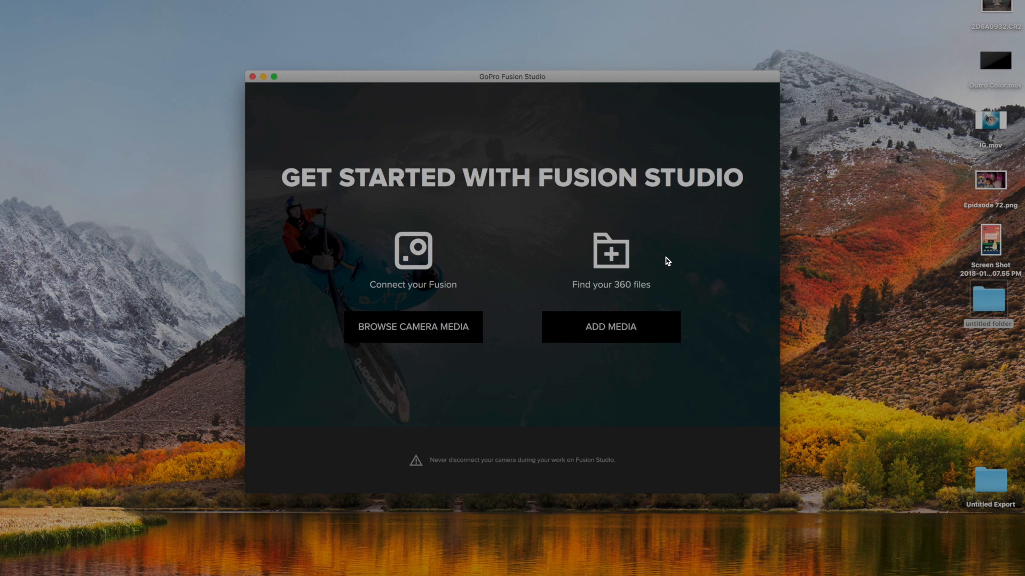
mouse_move(456, 228)
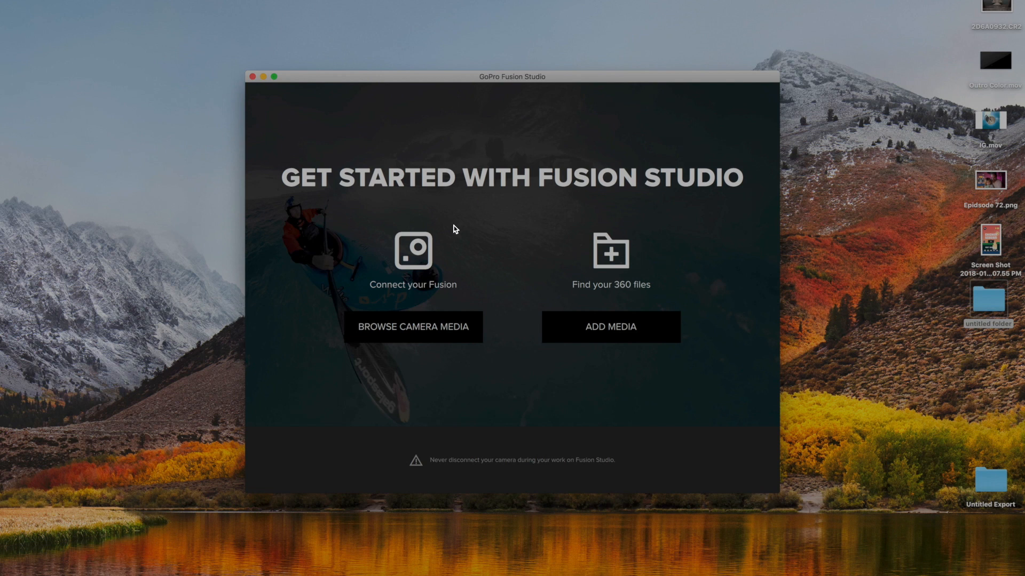
- Browse the connected Fusion camera's media from the Get Started screen
left_click(412, 327)
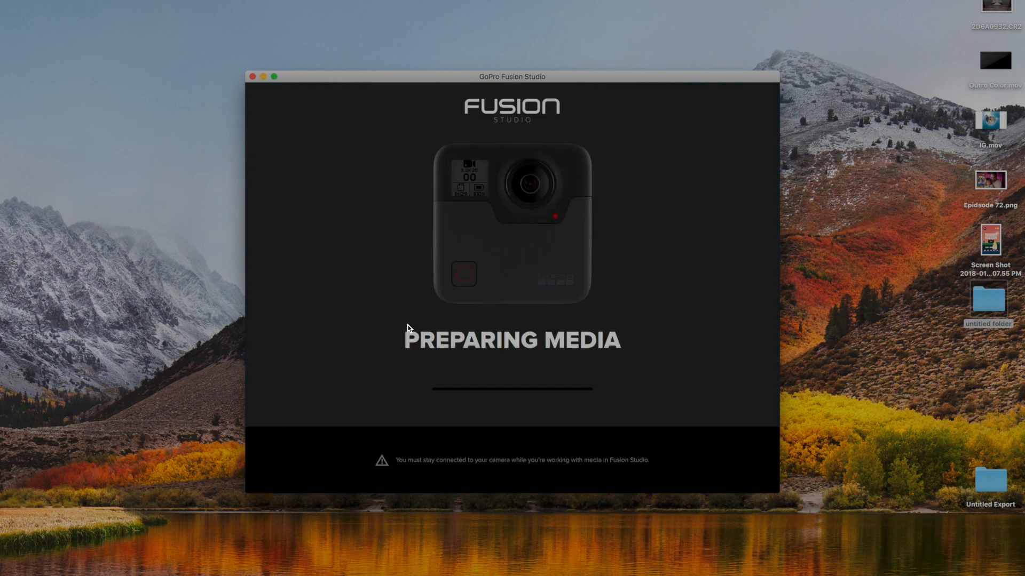
mouse_move(658, 324)
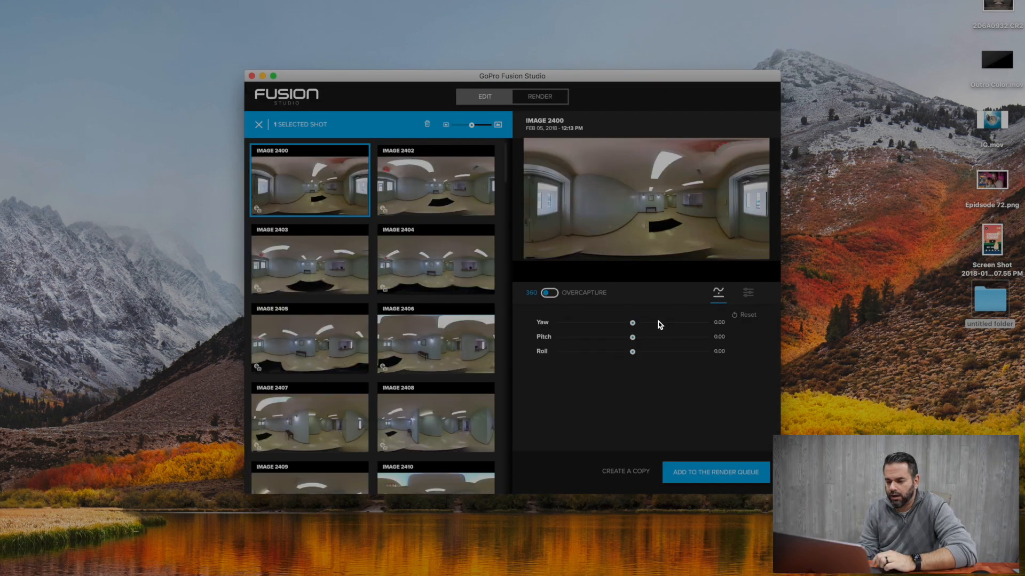
mouse_move(660, 318)
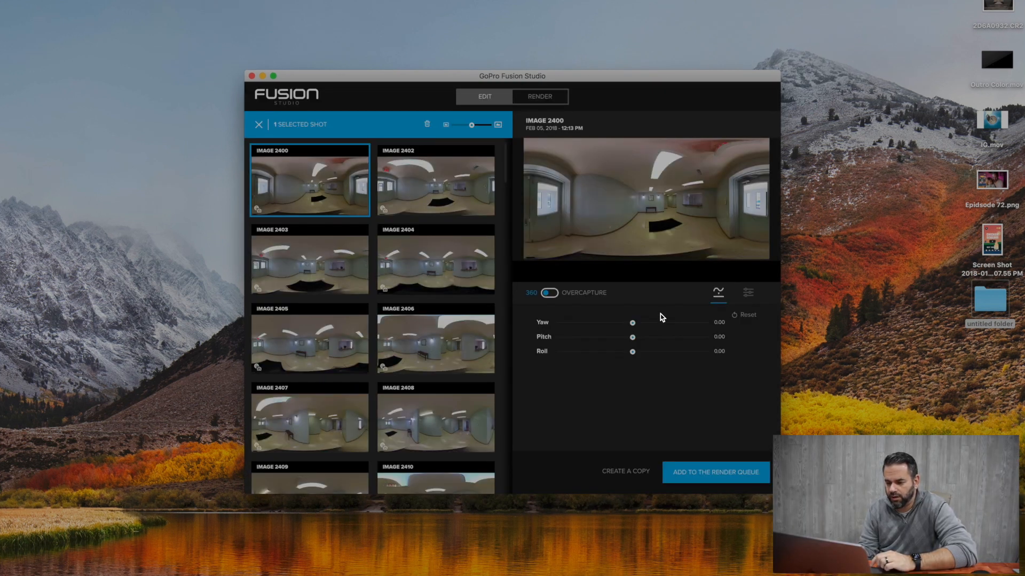
mouse_move(435, 186)
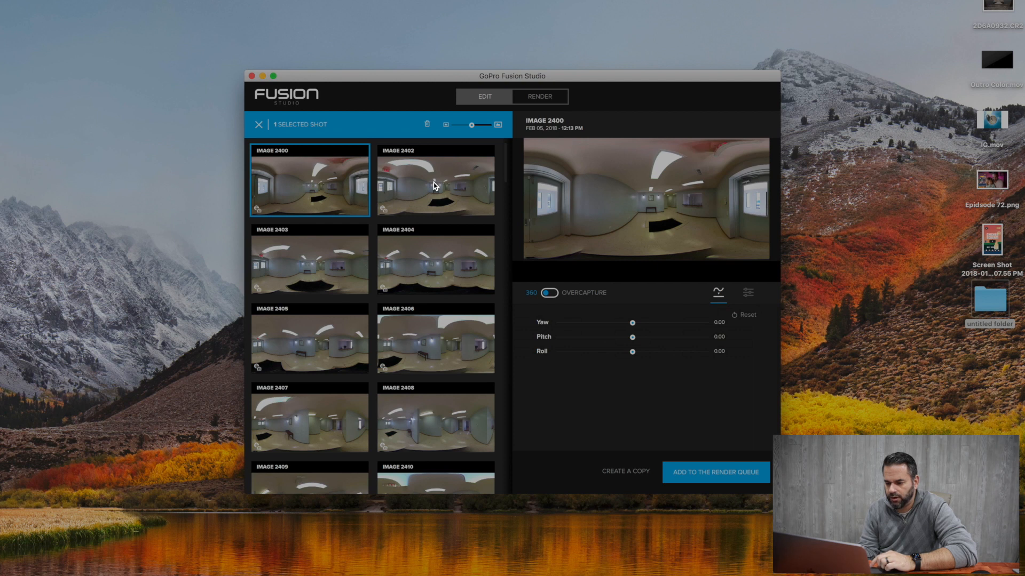
- Preview IMAGE 2402 and show its color adjustments, comparing the Flat and GoPro profiles
left_click(434, 181)
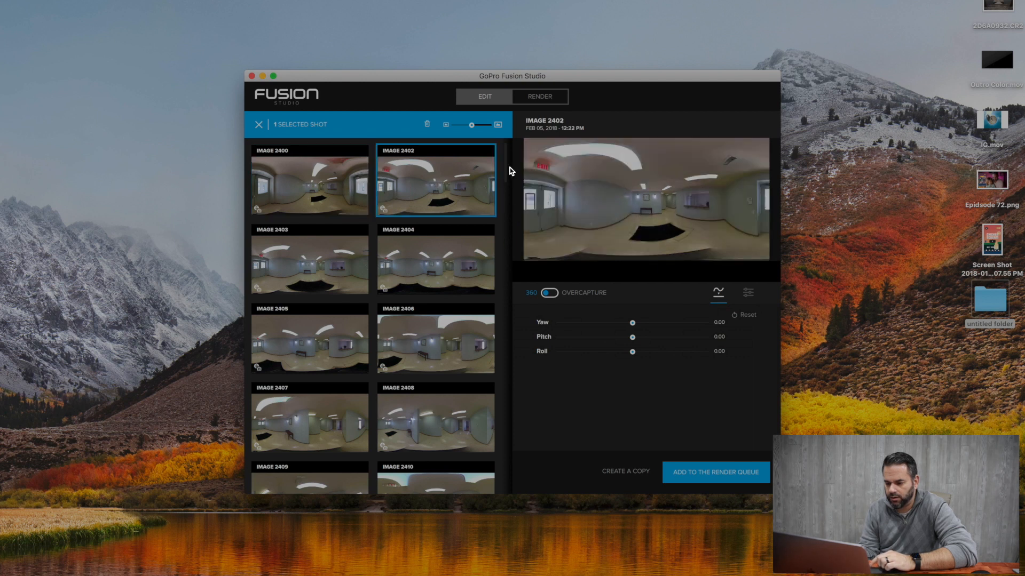
scroll("down", 3)
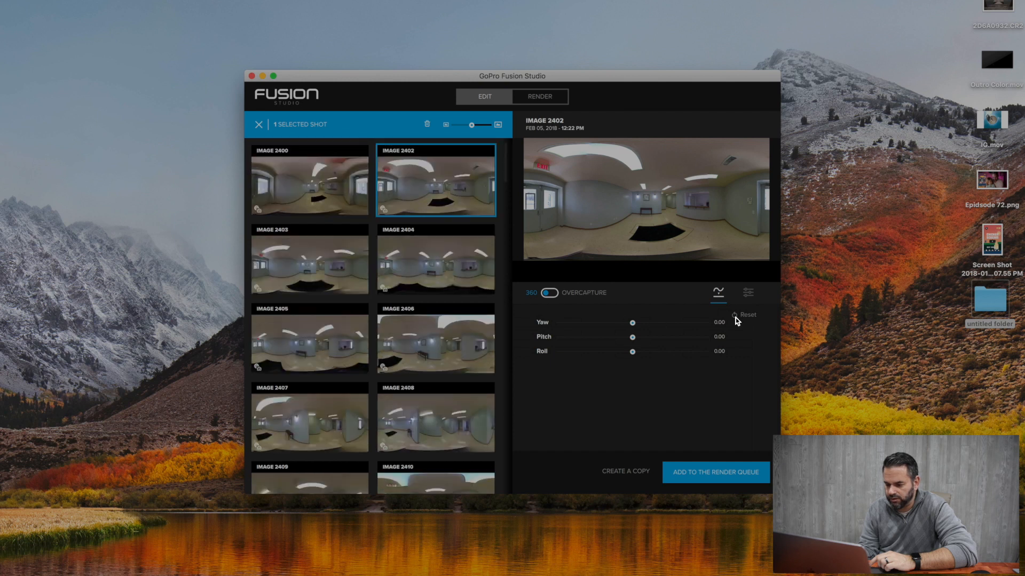
left_click(747, 293)
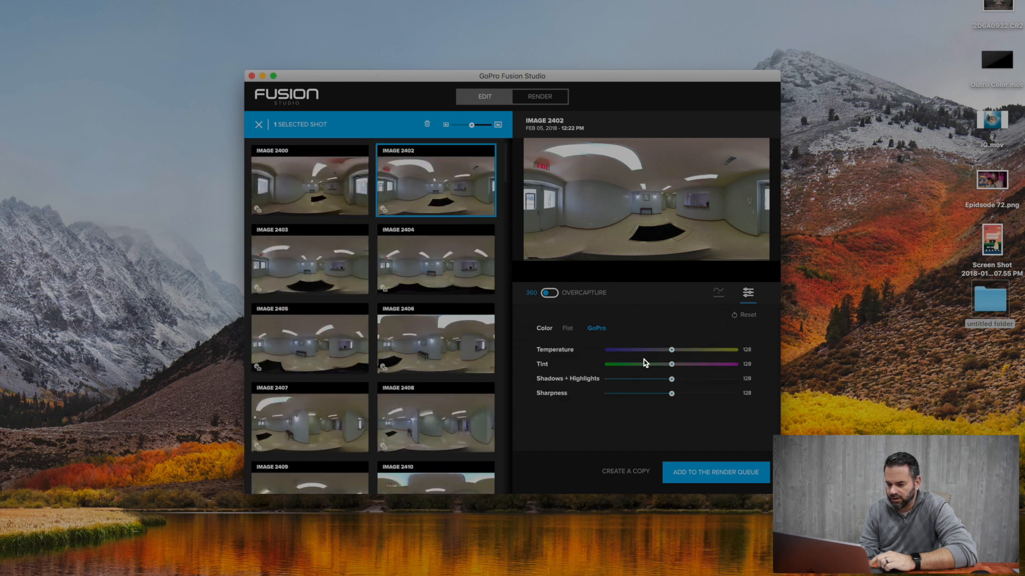
mouse_move(673, 384)
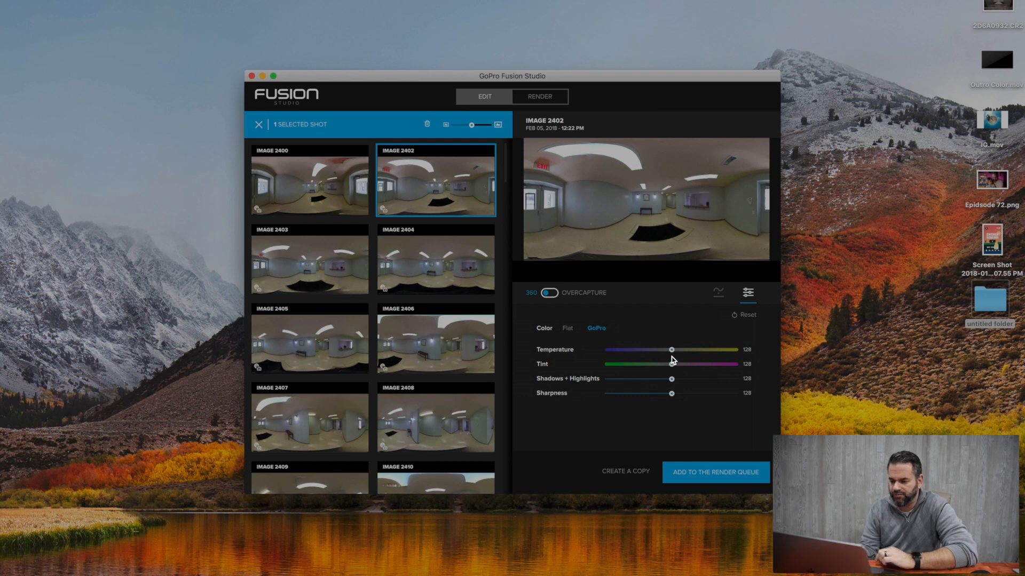
left_click(567, 328)
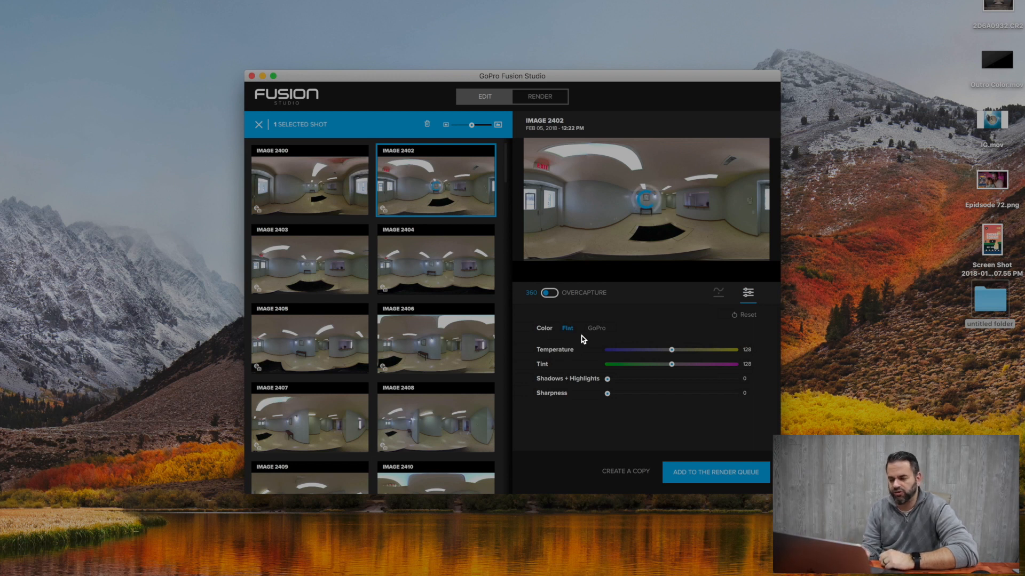
left_click(596, 328)
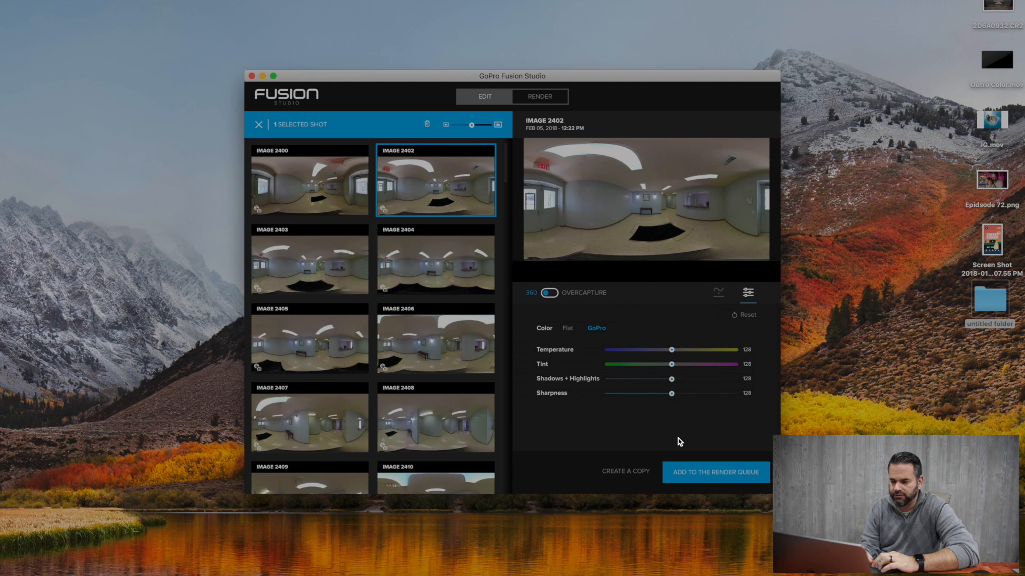
- Select IMAGE 2400 through 2408 and queue them for rendering at Editing, 5.2K, Stereo settings
left_click(309, 179)
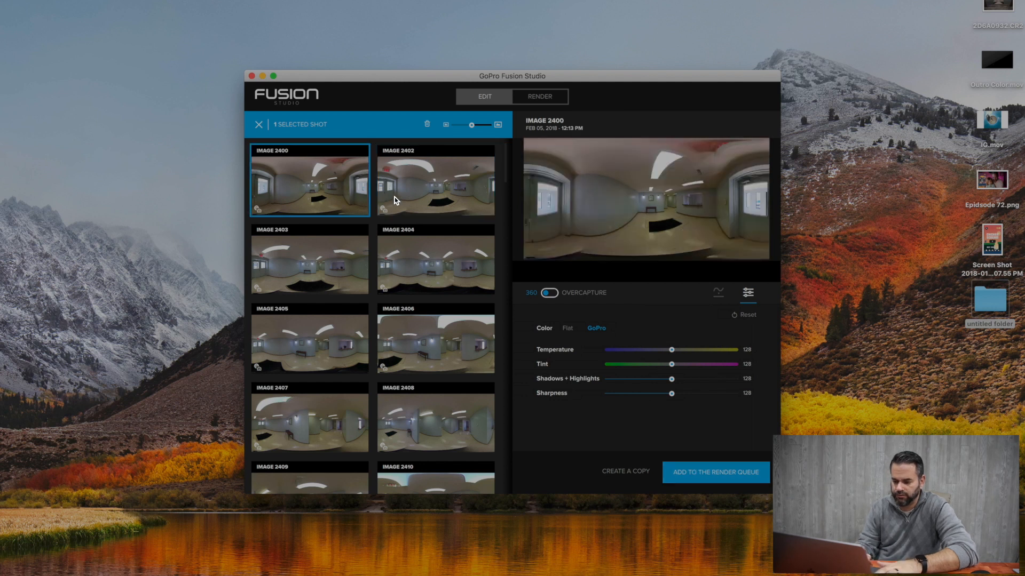
left_click(435, 261)
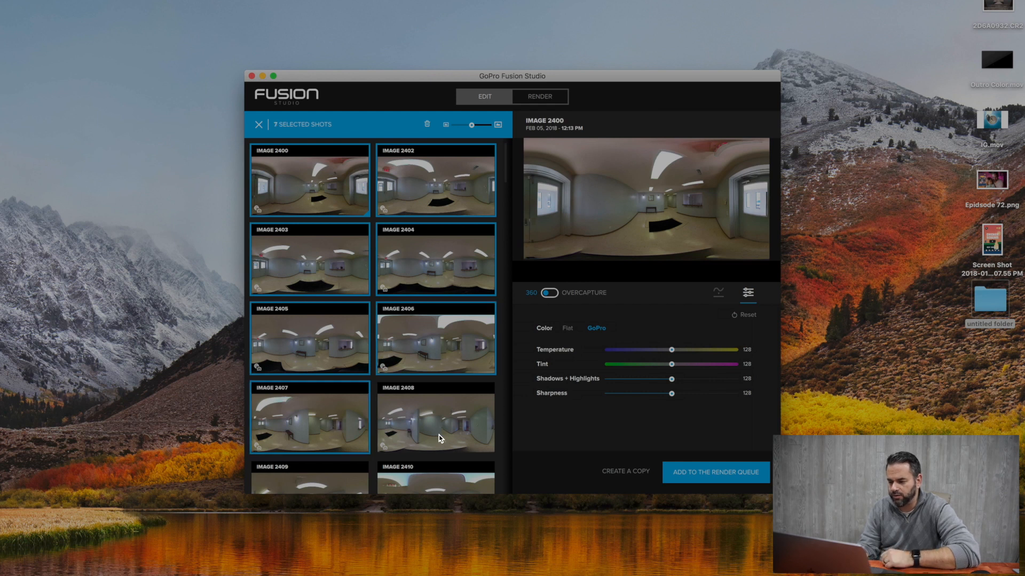
left_click(436, 419)
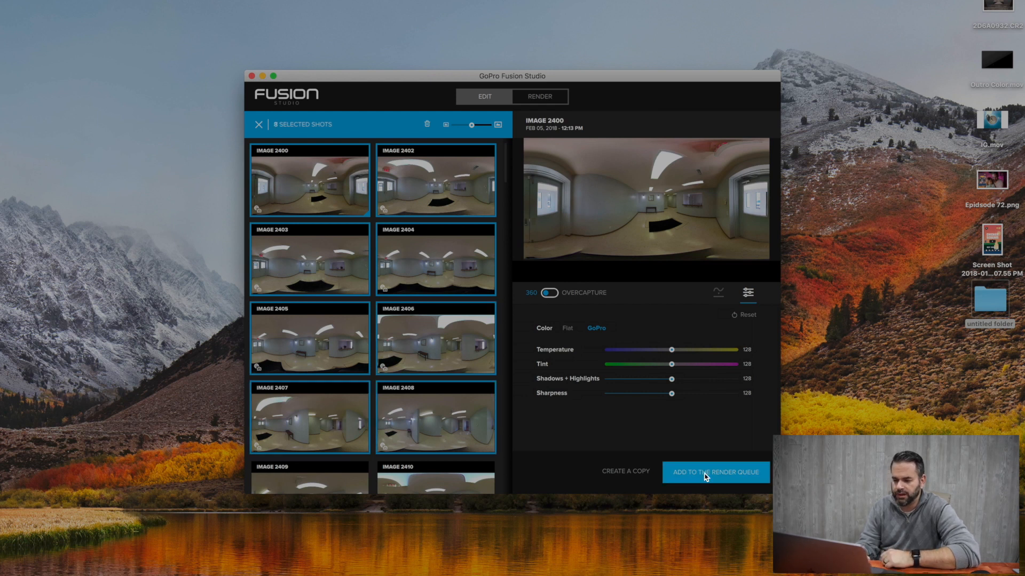
left_click(714, 472)
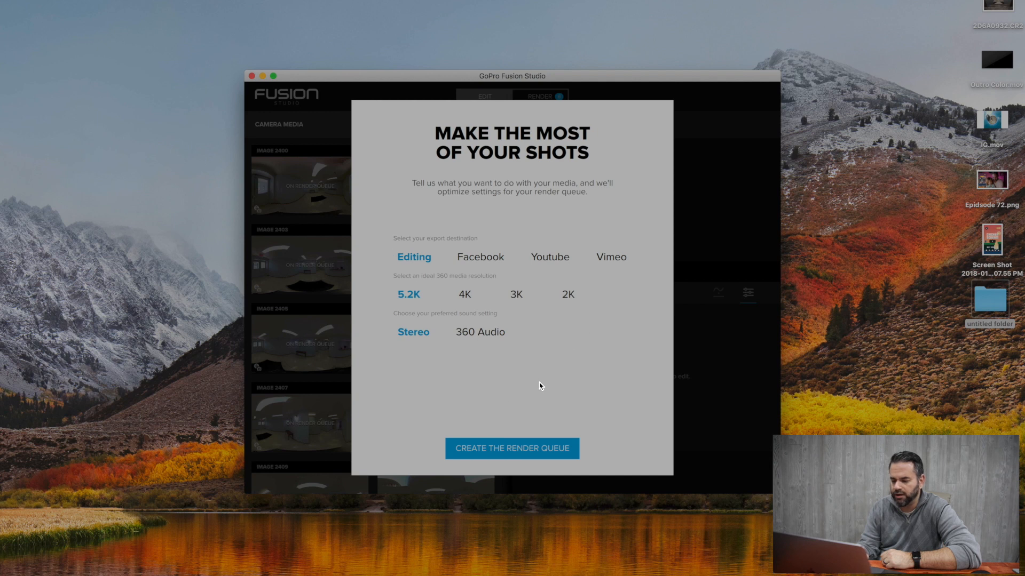
left_click(511, 448)
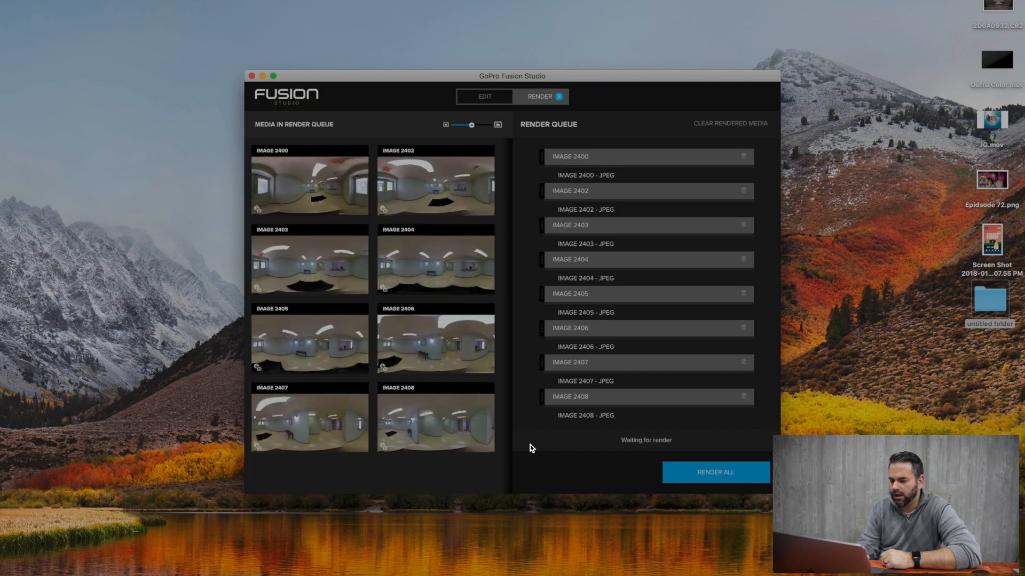
mouse_move(641, 443)
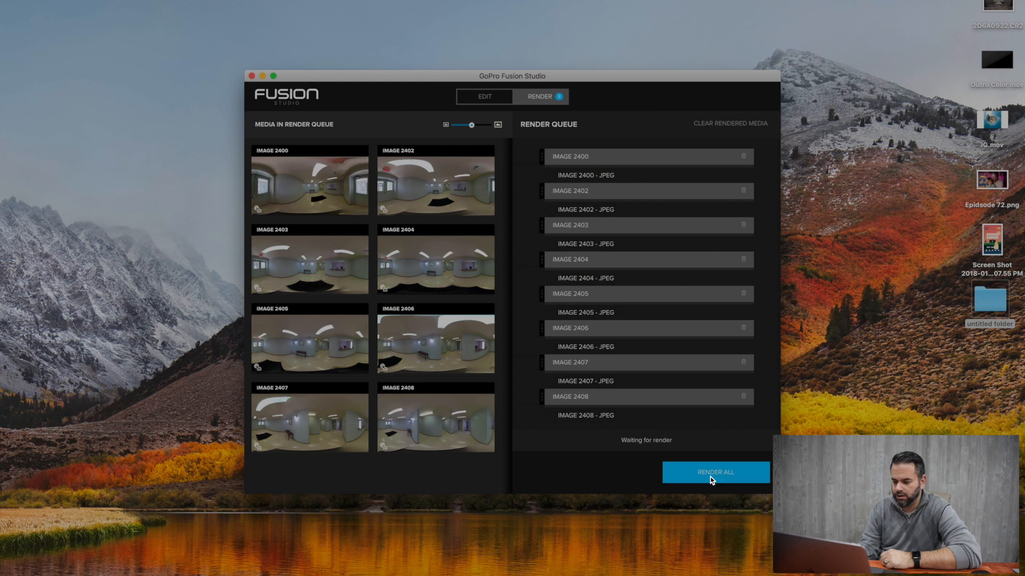
- Start rendering every shot in the render queue
left_click(715, 472)
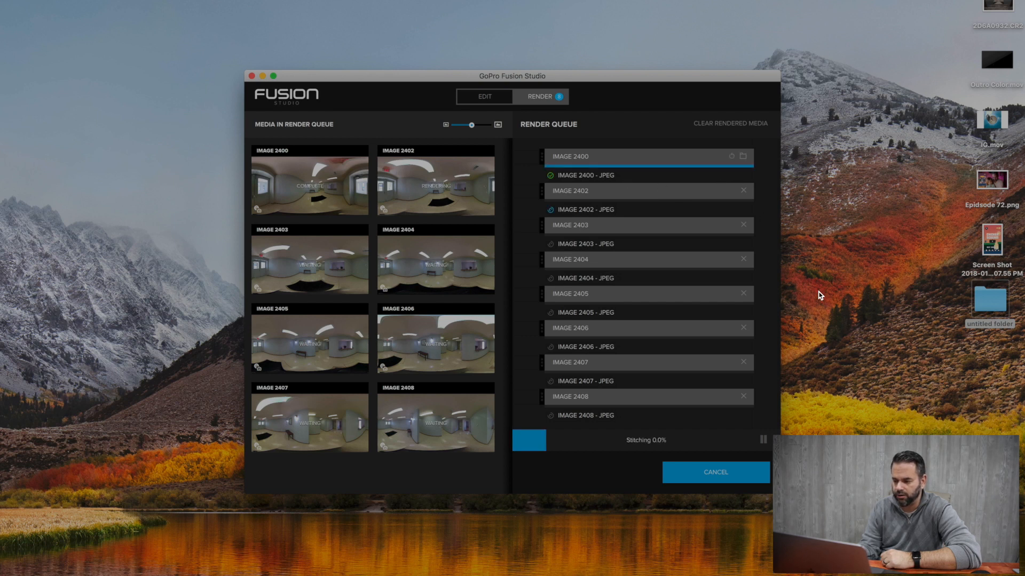
mouse_move(743, 157)
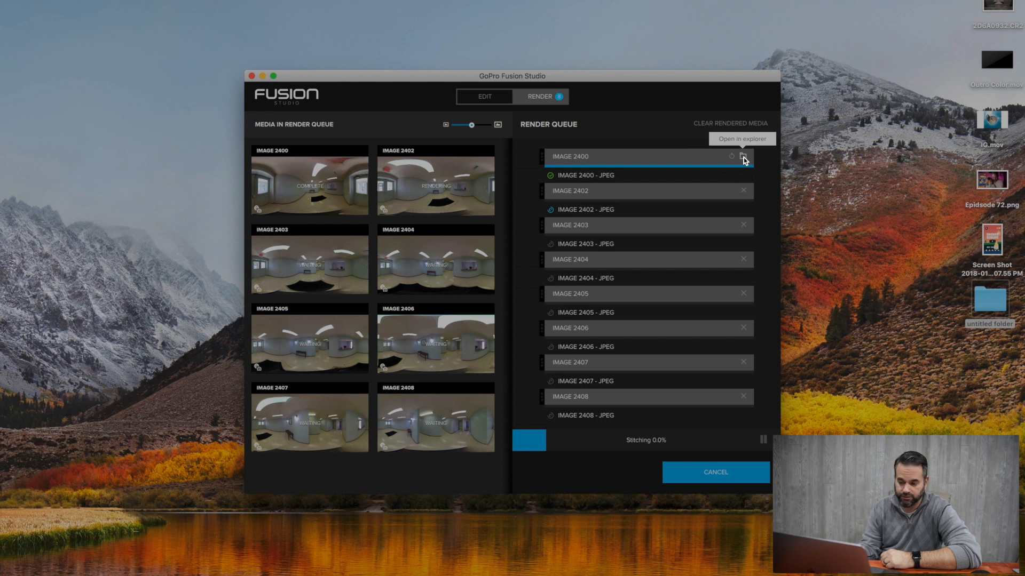
- Reveal the stitched IMAGE_2400 JPEG in Finder's Rendered folder and select it
left_click(742, 139)
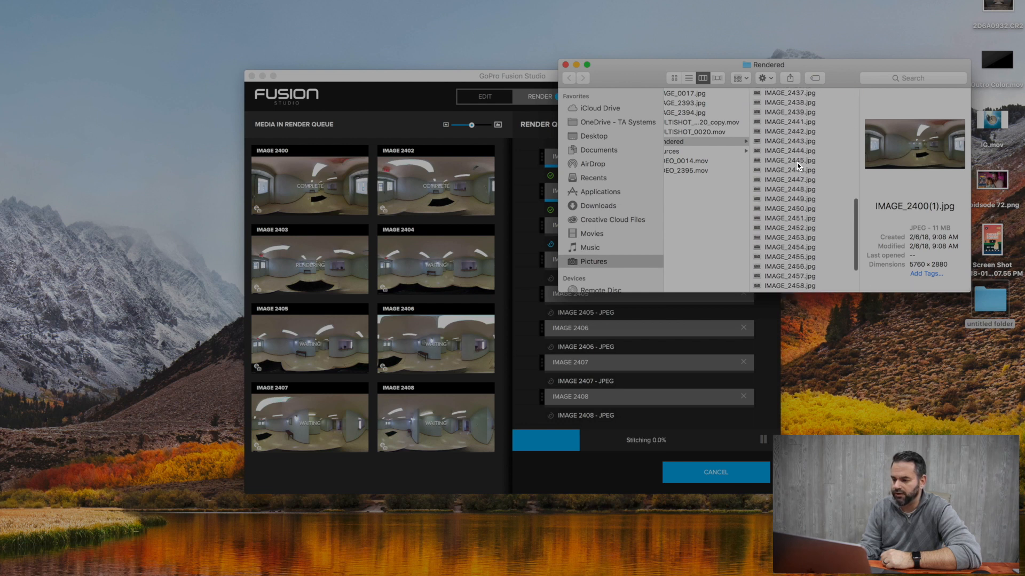
left_click(812, 103)
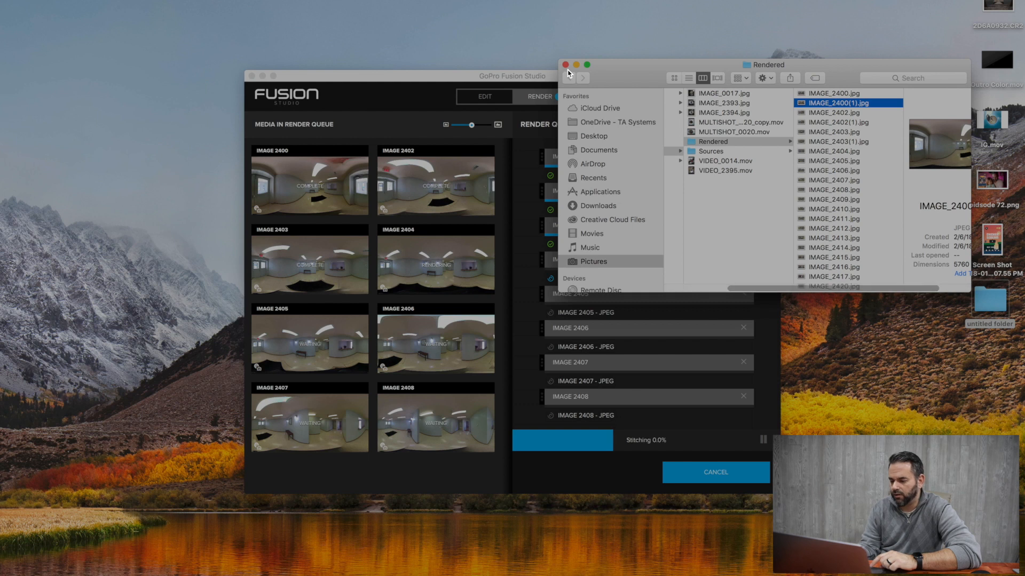
- Close the Rendered folder window and put the Fusion Studio window away
left_click(565, 65)
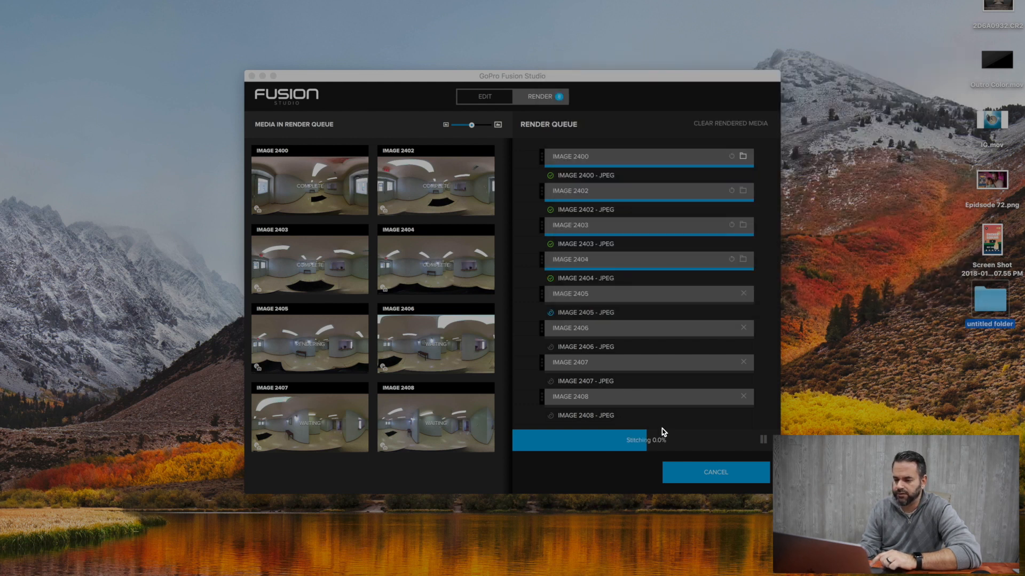
left_click(762, 439)
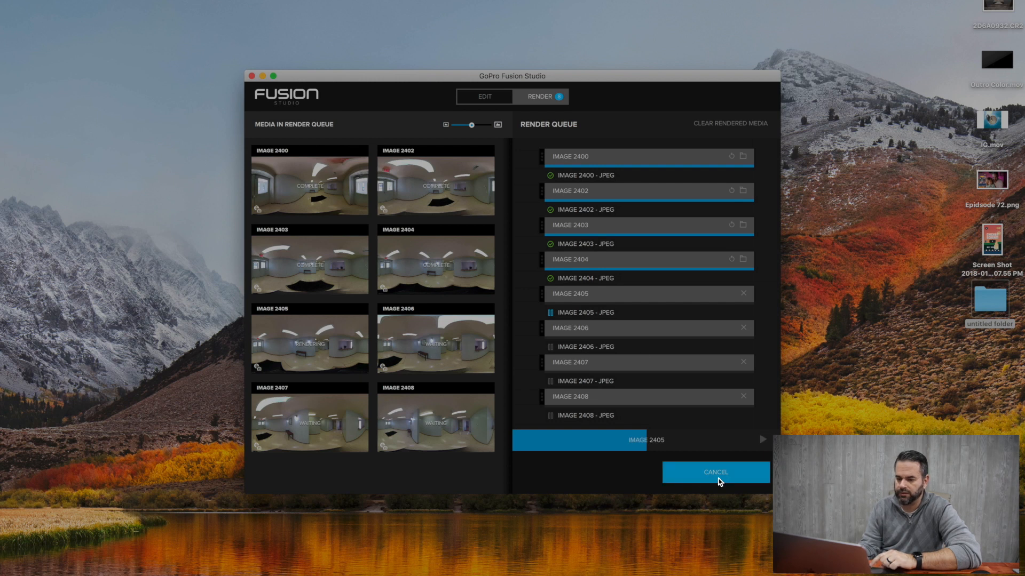
left_click(715, 472)
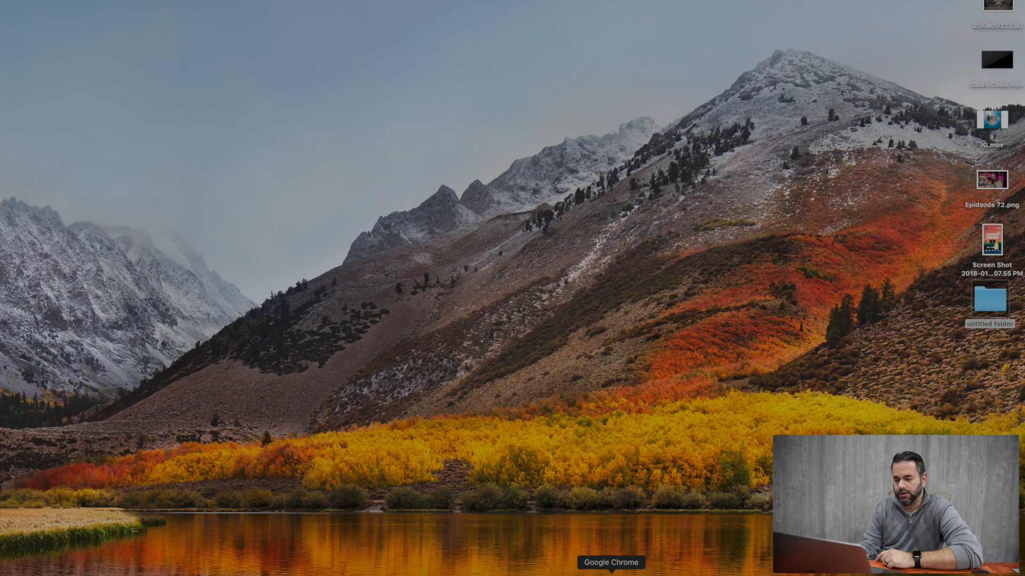
- Bring Chrome forward showing the Cupix 3D Tours list with the Office tour
left_click(609, 563)
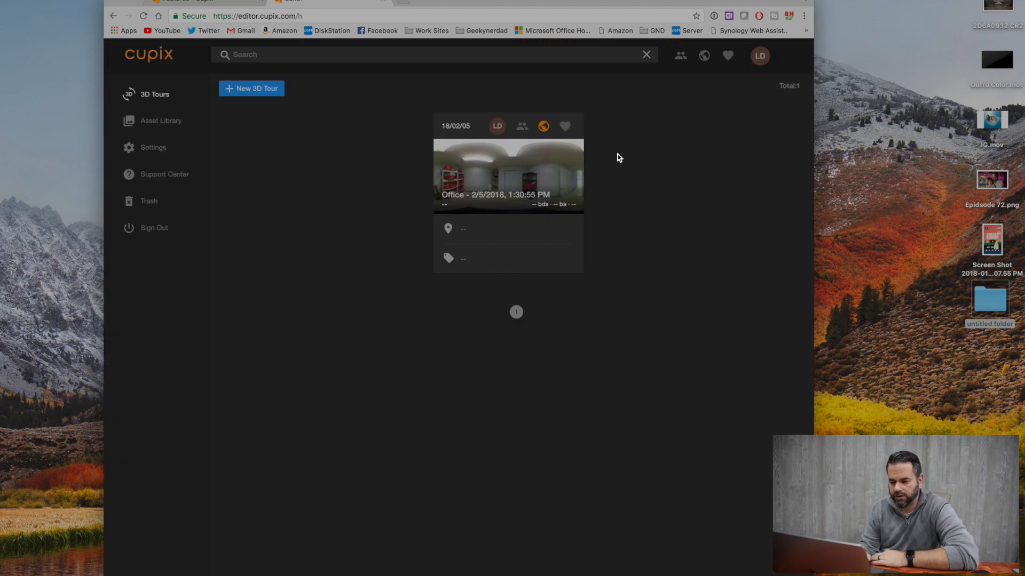
mouse_move(526, 182)
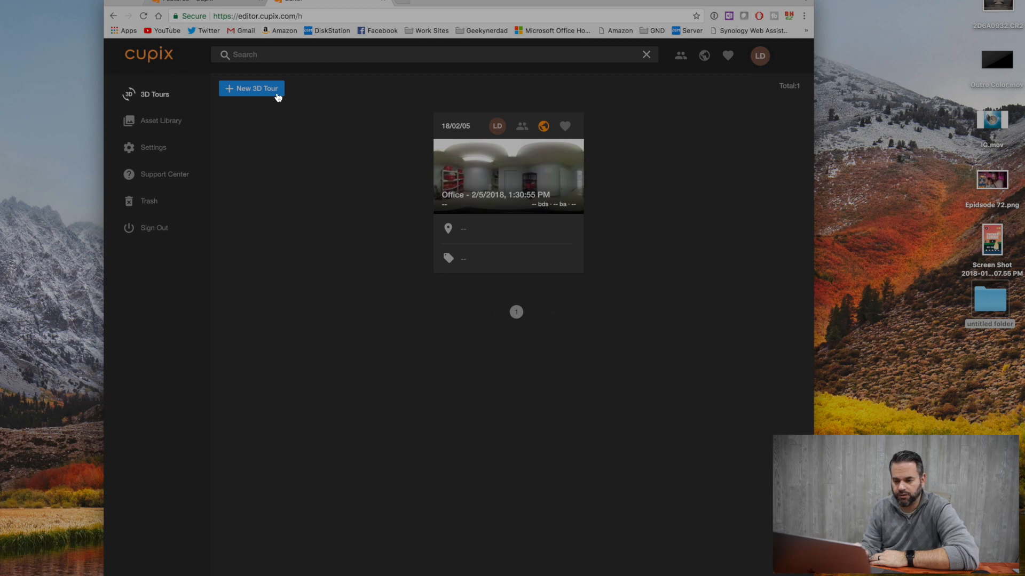
- Start a new 3D tour, bringing up the Create a New 3D Tour form
left_click(251, 89)
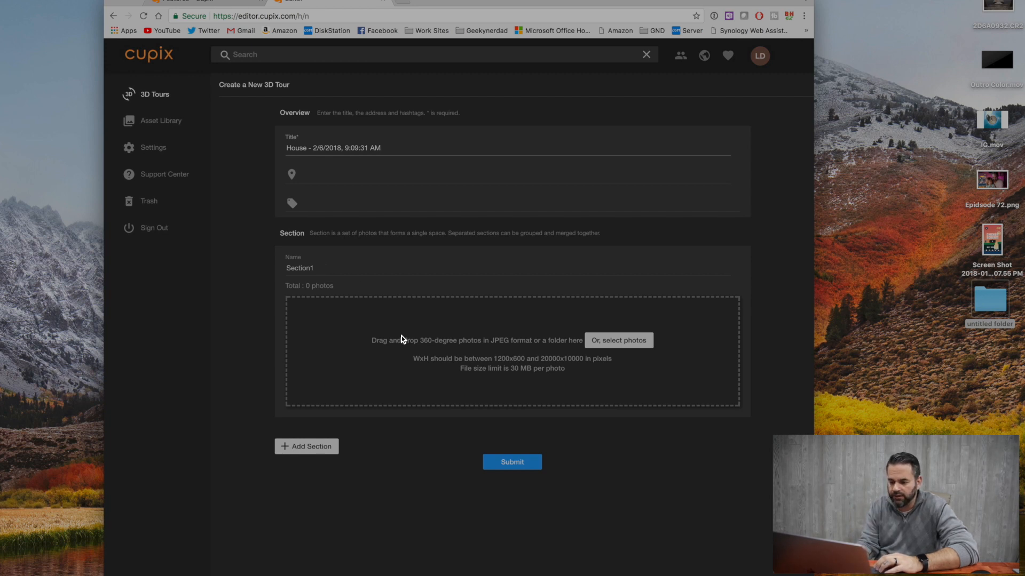
- Start choosing photos for Section1, browsing Pictures > GoPro Fusion
left_click(618, 341)
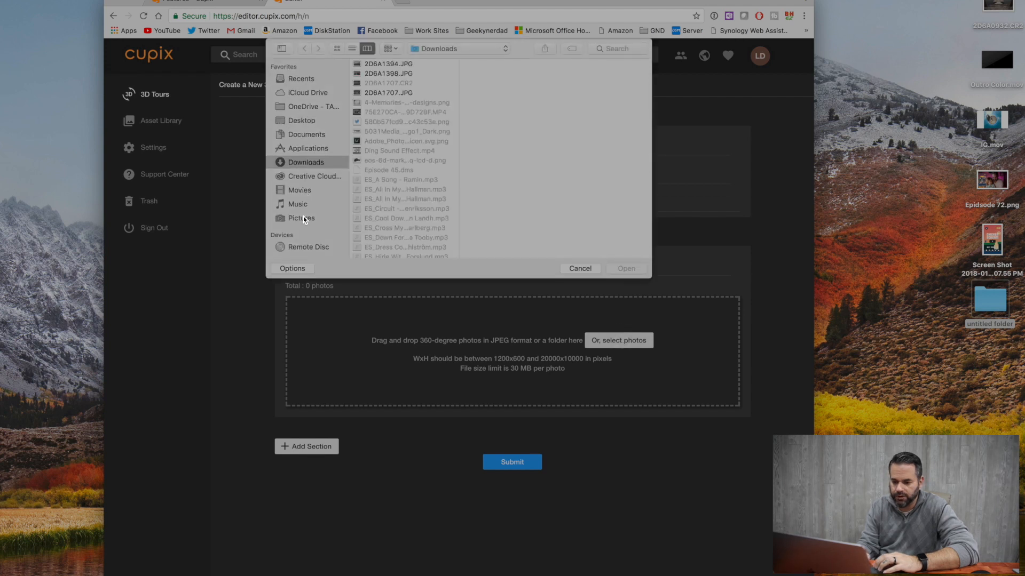
left_click(301, 218)
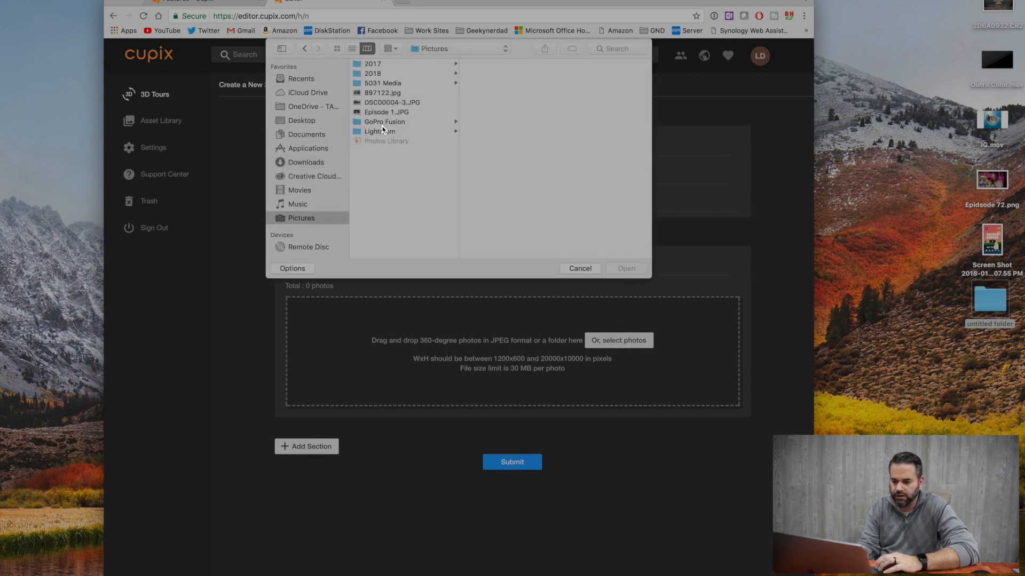
left_click(384, 122)
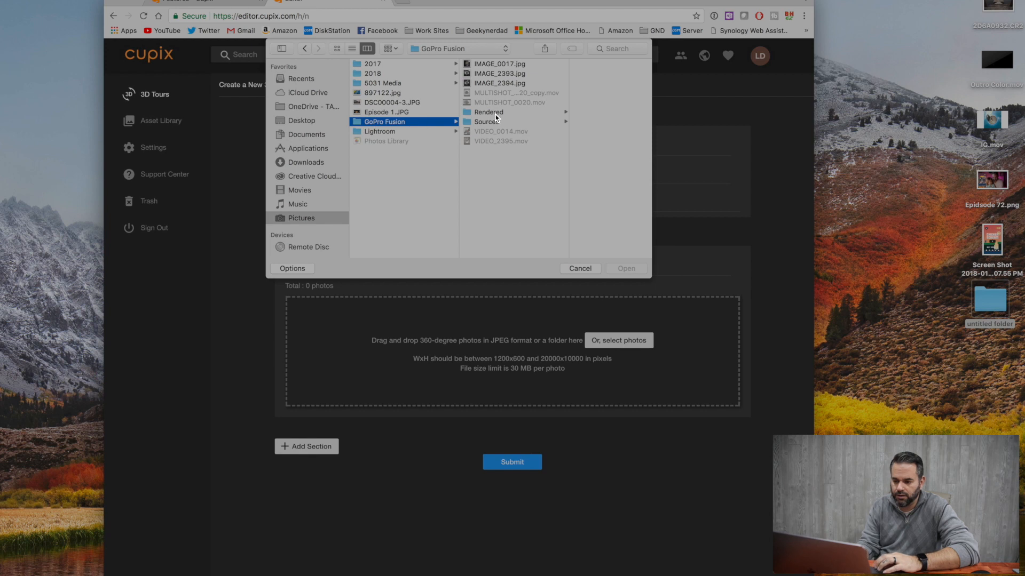
left_click(487, 112)
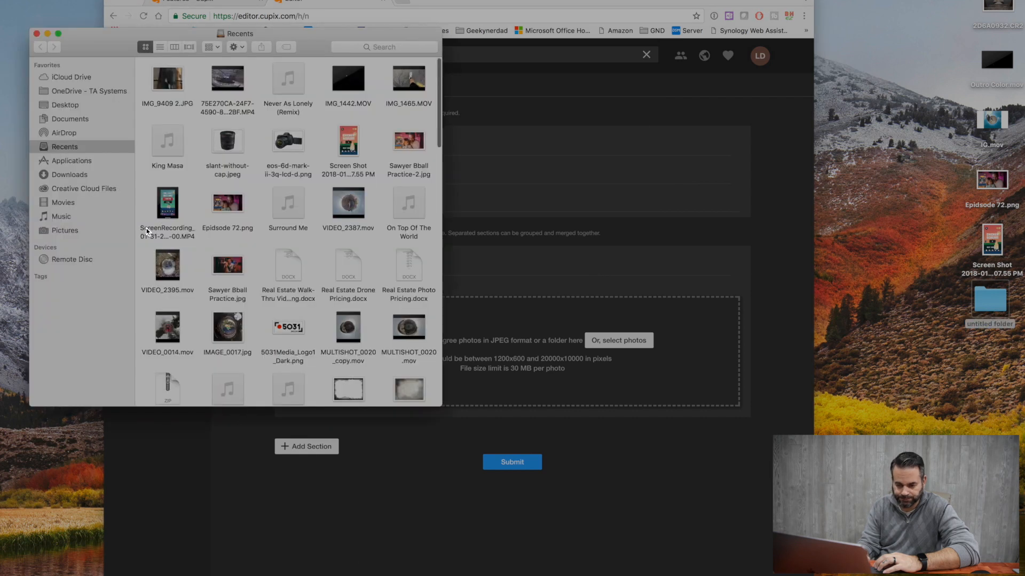
mouse_move(73, 147)
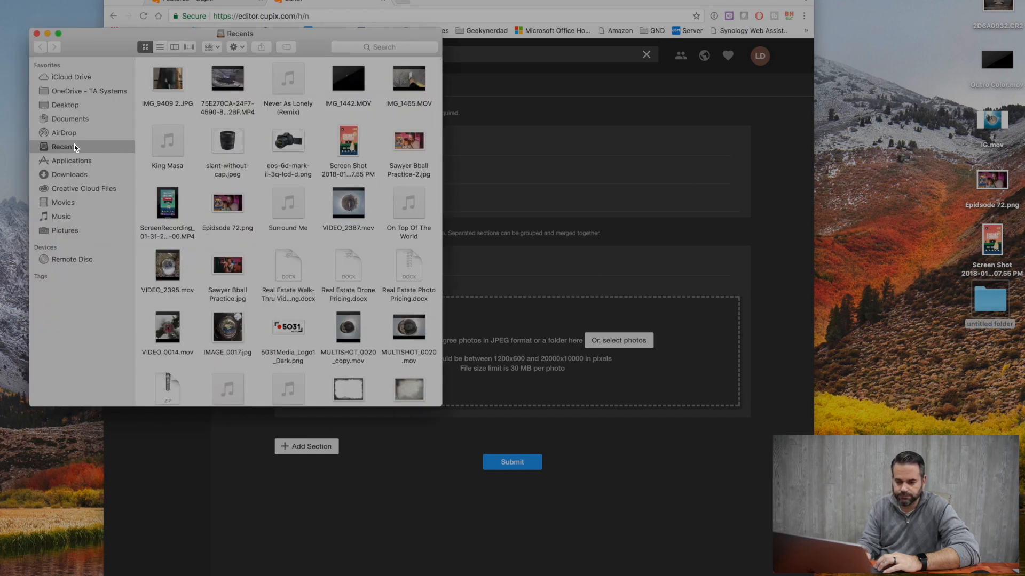
- Navigate again to Pictures > GoPro Fusion > Rendered to reach the stitched images
left_click(64, 231)
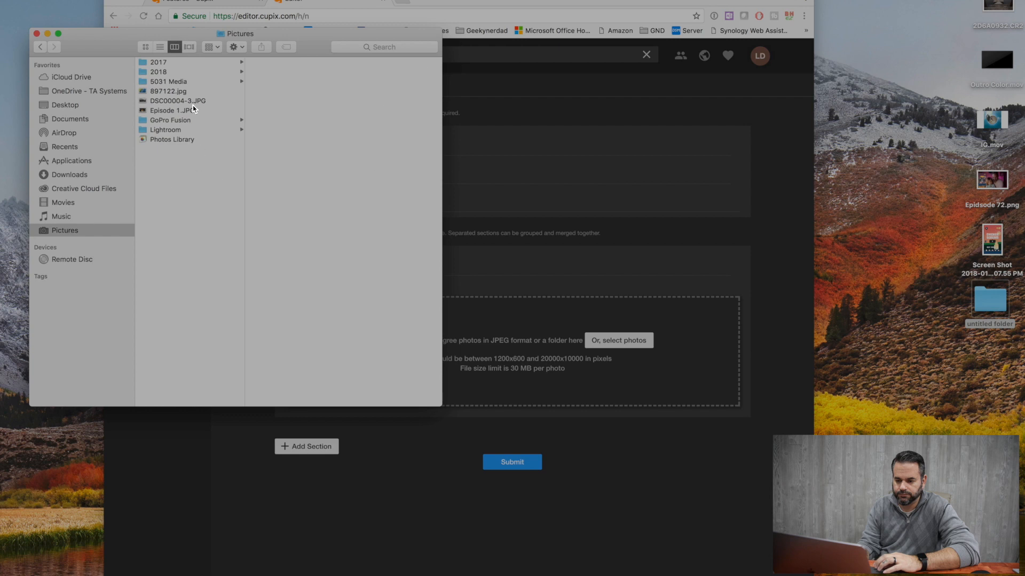
left_click(170, 120)
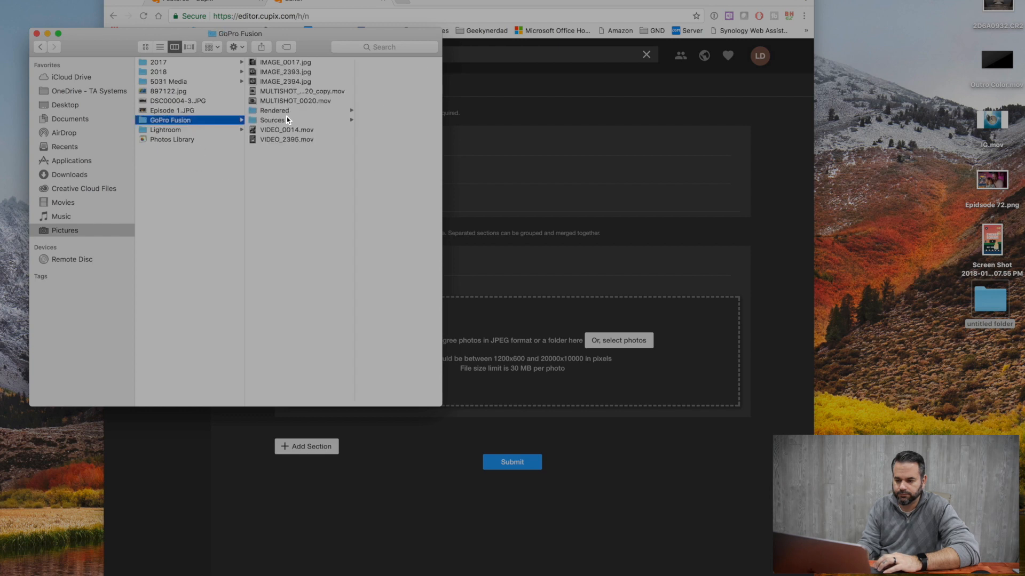
left_click(274, 110)
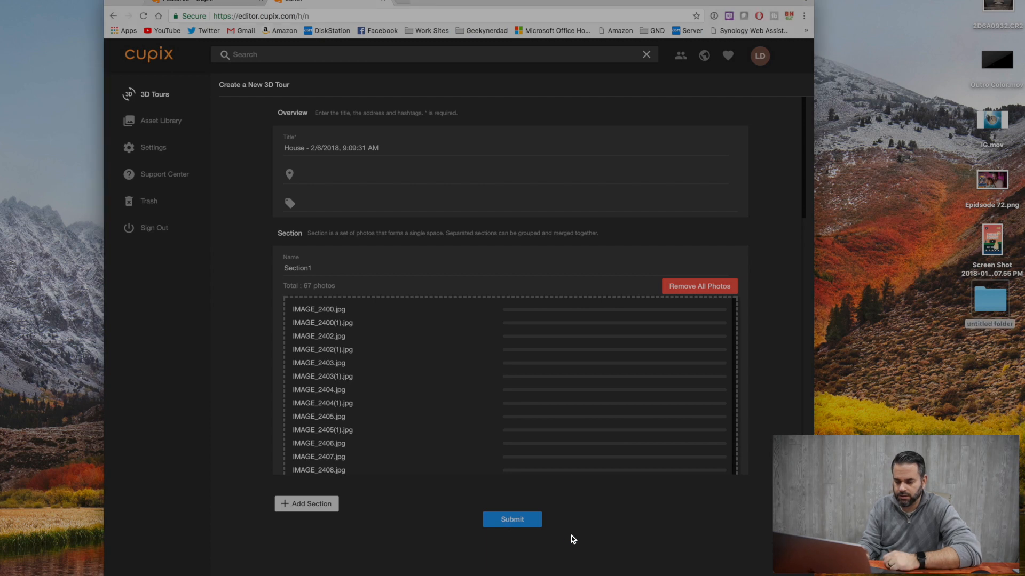
left_click(512, 518)
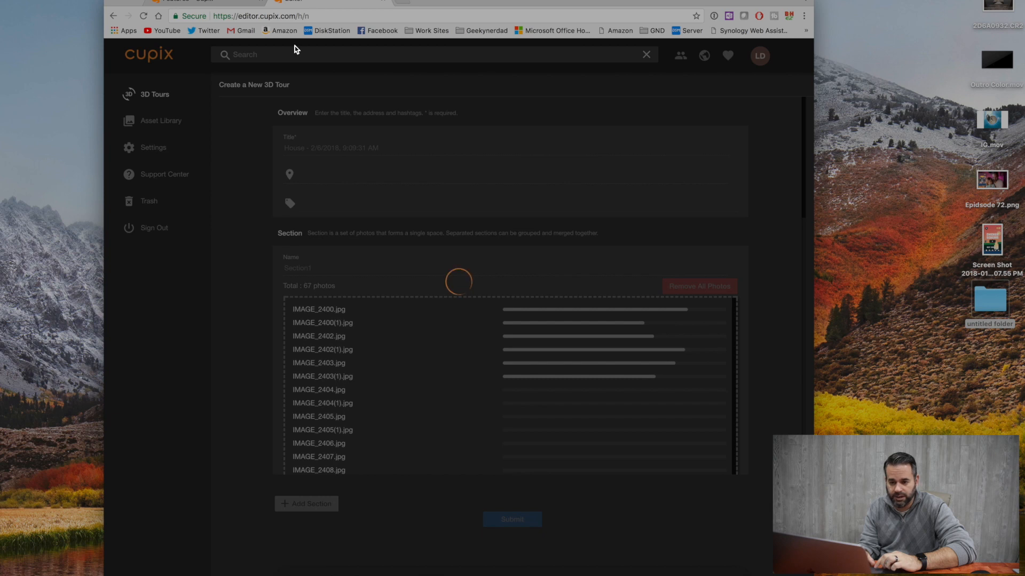
left_click(511, 519)
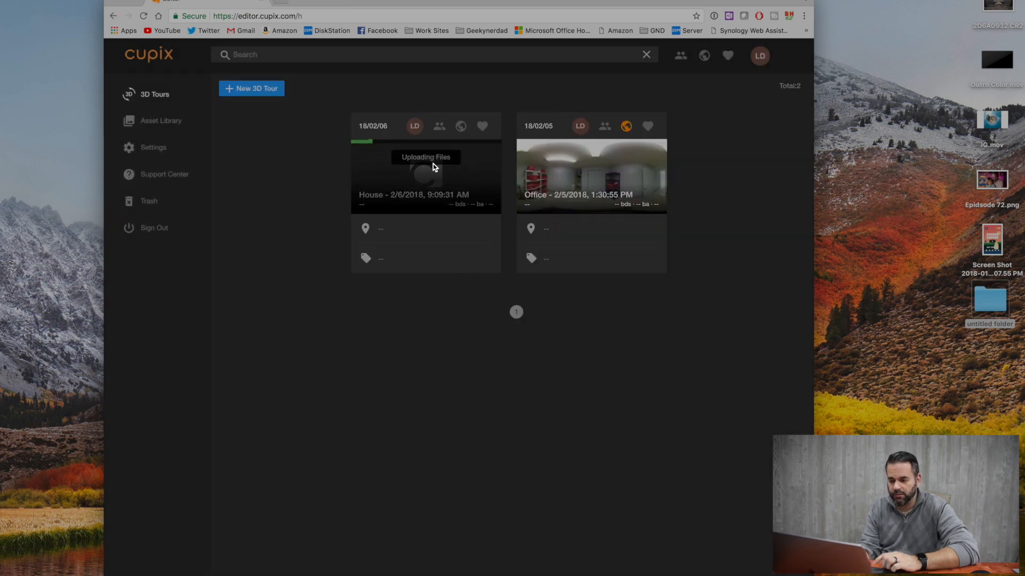
mouse_move(601, 160)
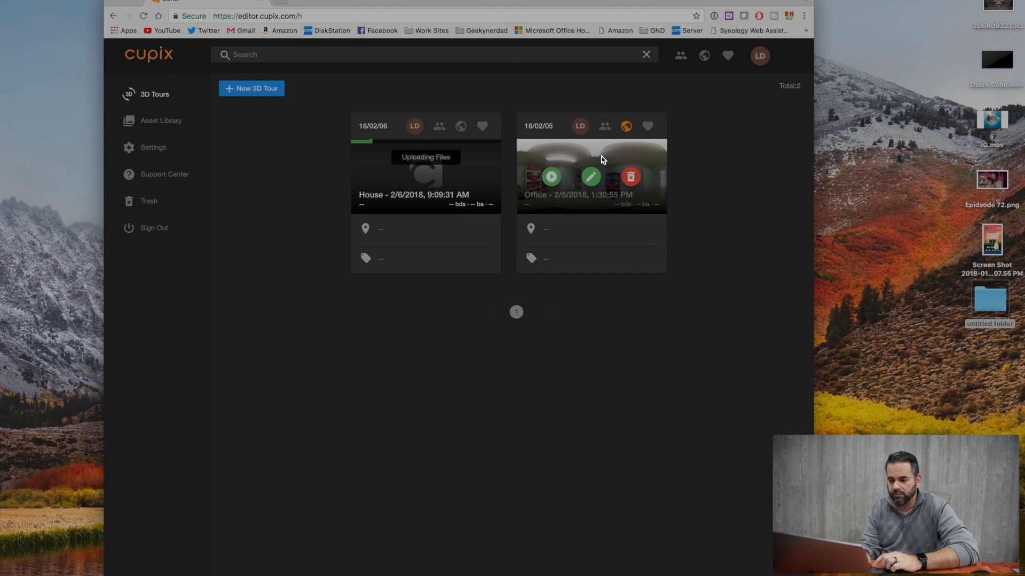
mouse_move(550, 177)
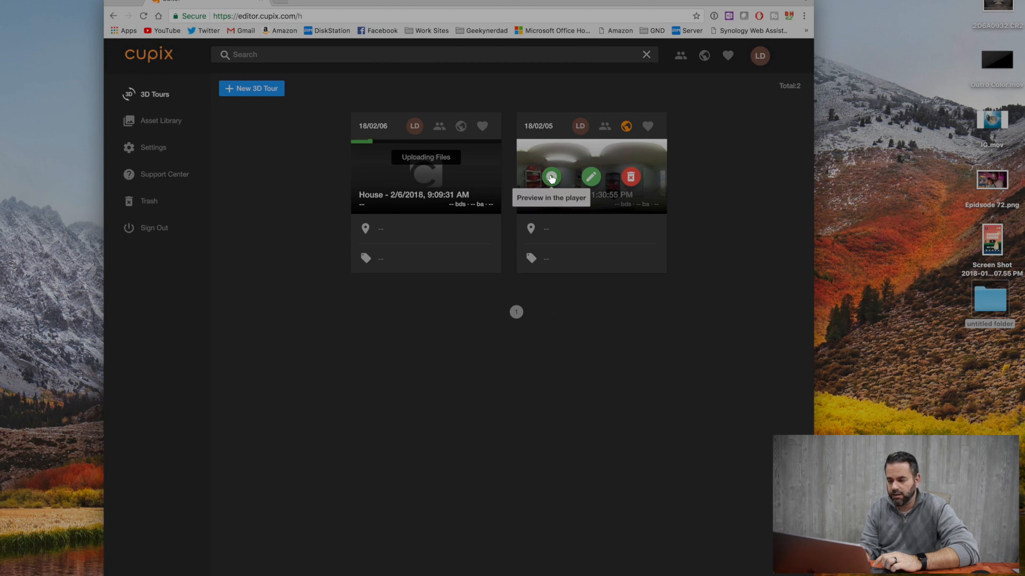
mouse_move(591, 177)
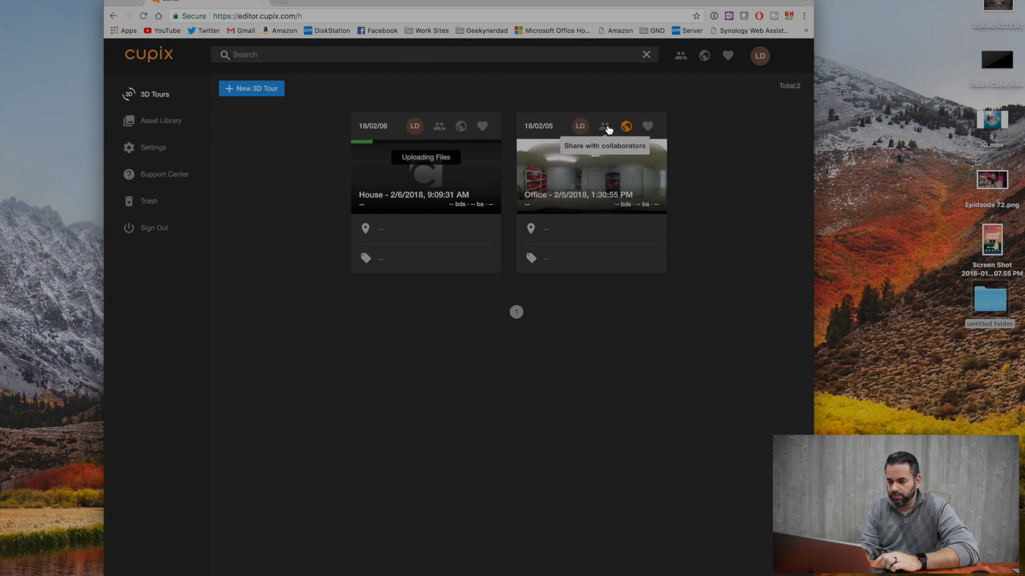
mouse_move(625, 126)
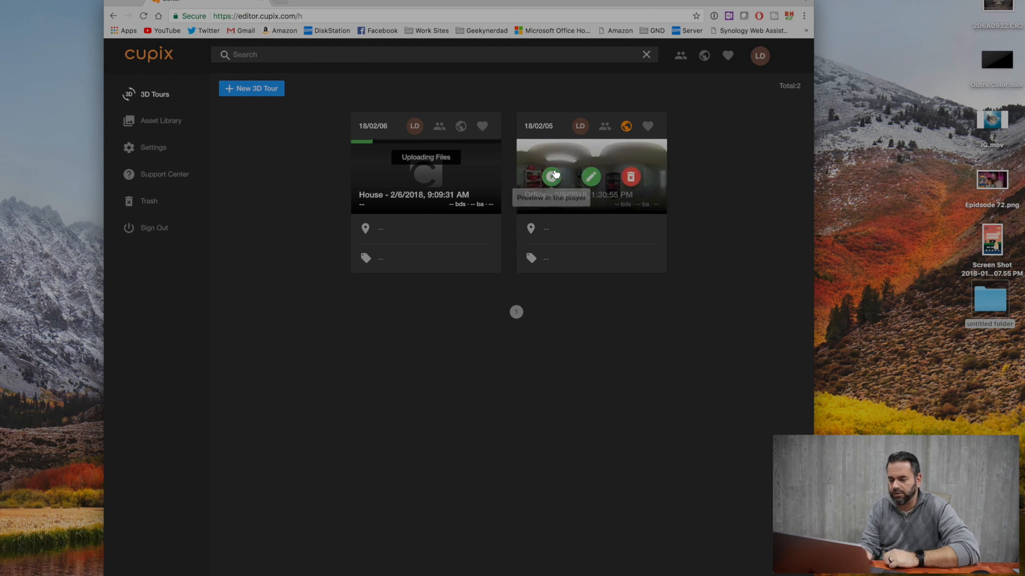
left_click(551, 177)
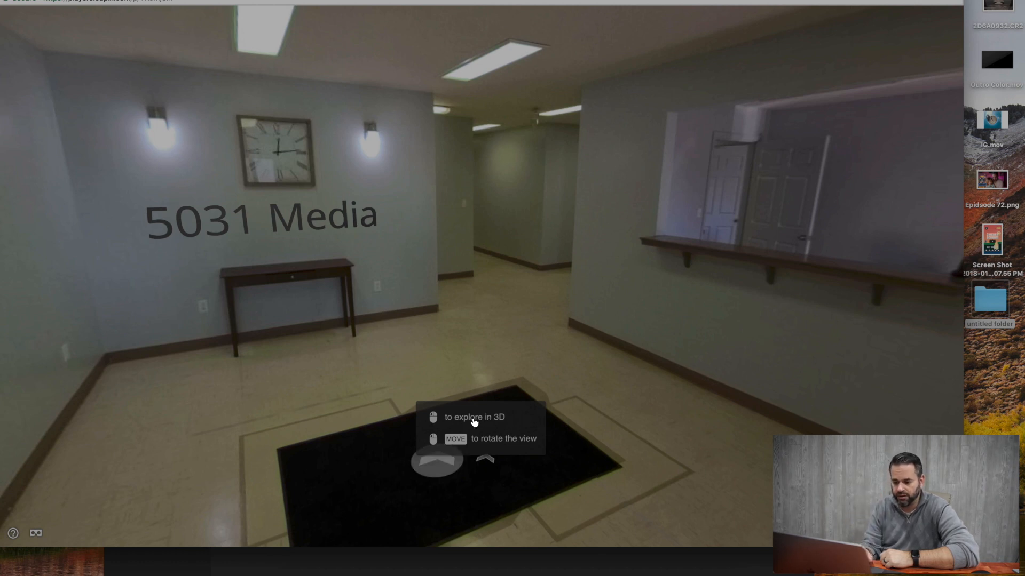
mouse_move(464, 431)
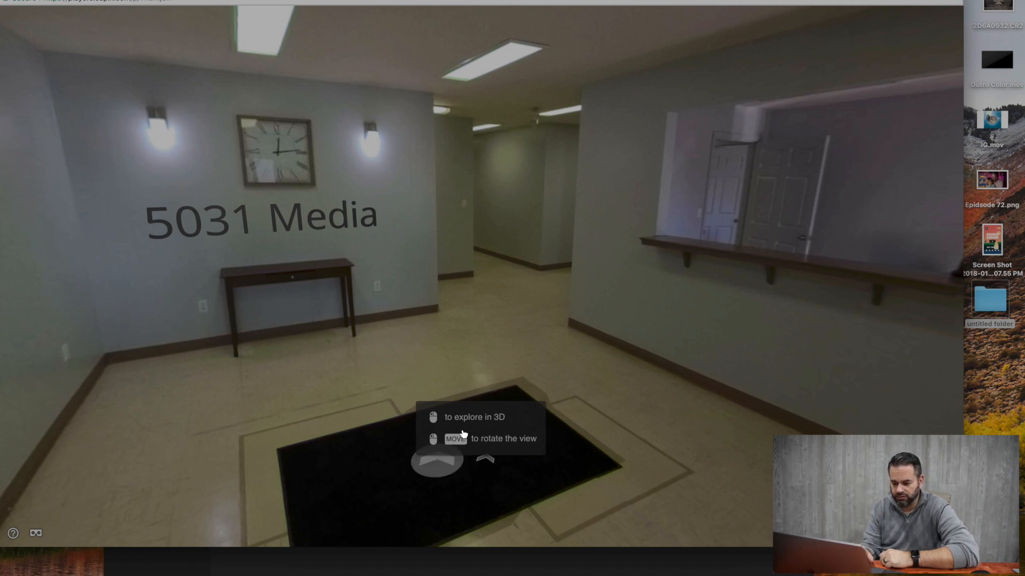
left_click_drag(461, 432, 348, 334)
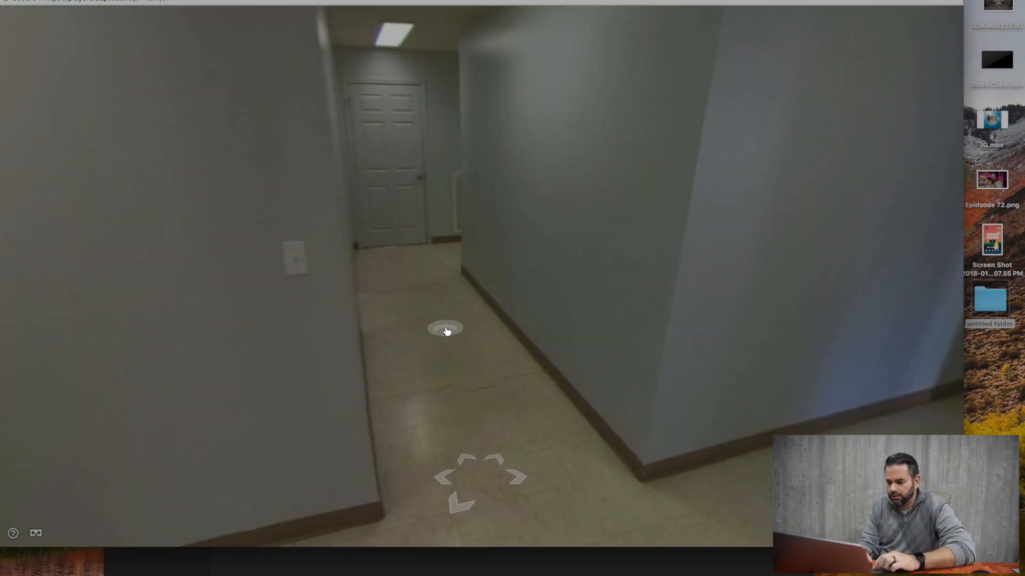
left_click(446, 328)
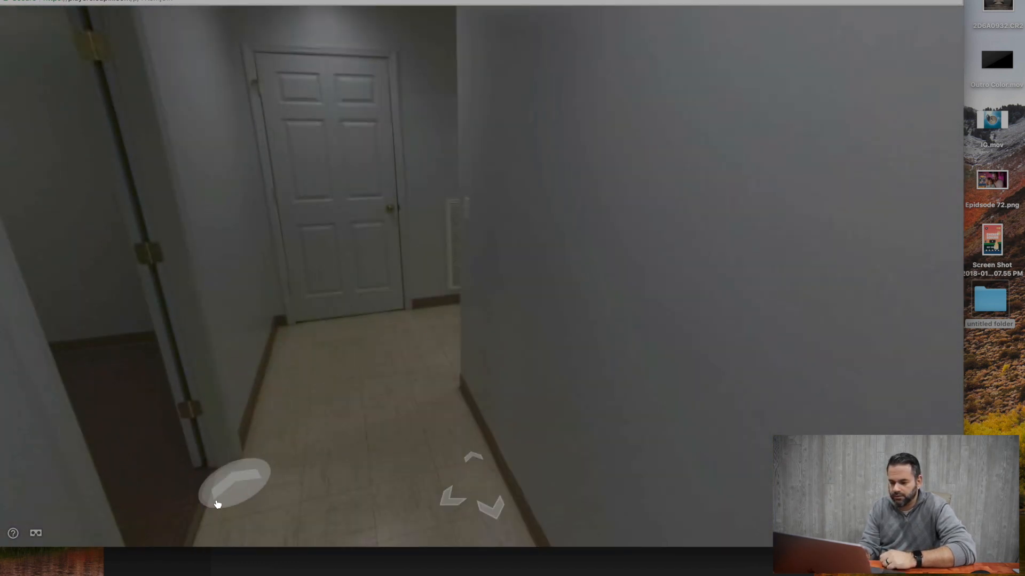
left_click(235, 487)
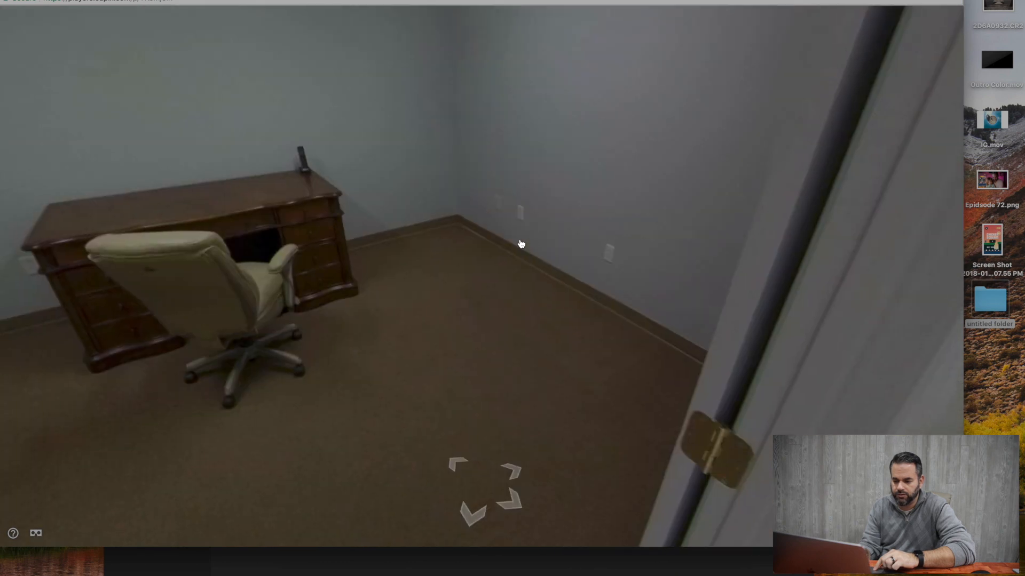
left_click_drag(522, 244, 388, 75)
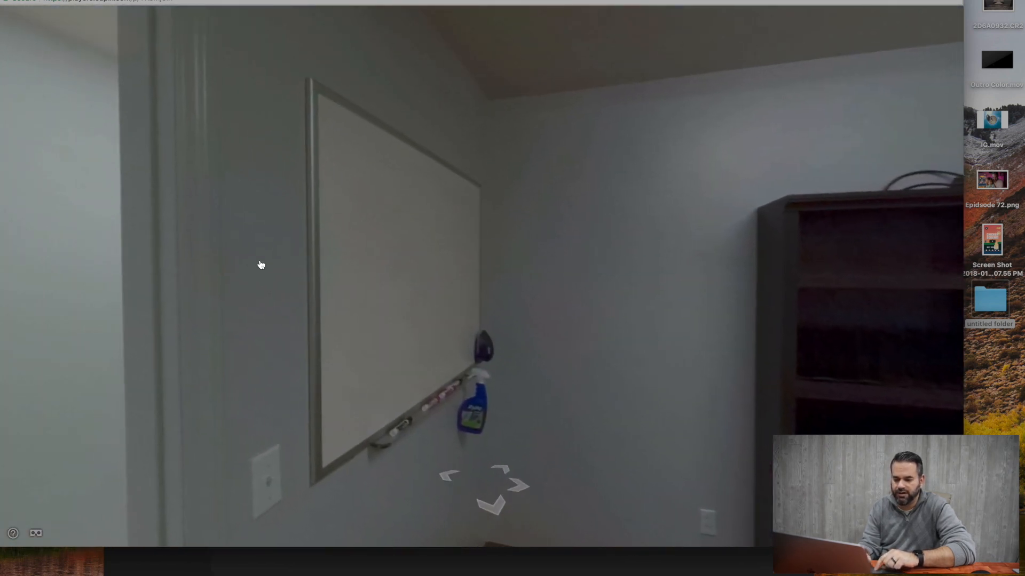
left_click_drag(261, 266, 350, 250)
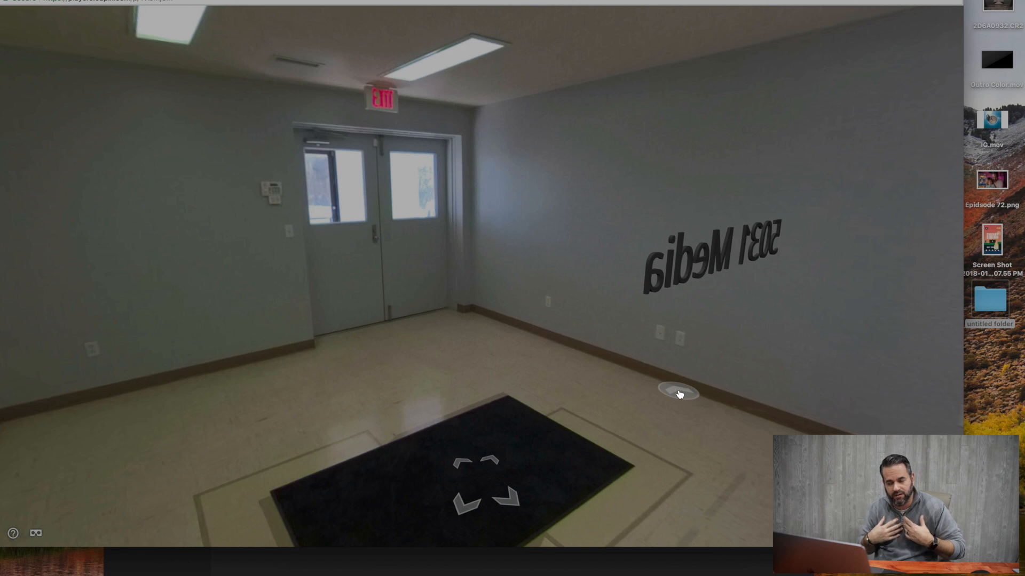
left_click(679, 394)
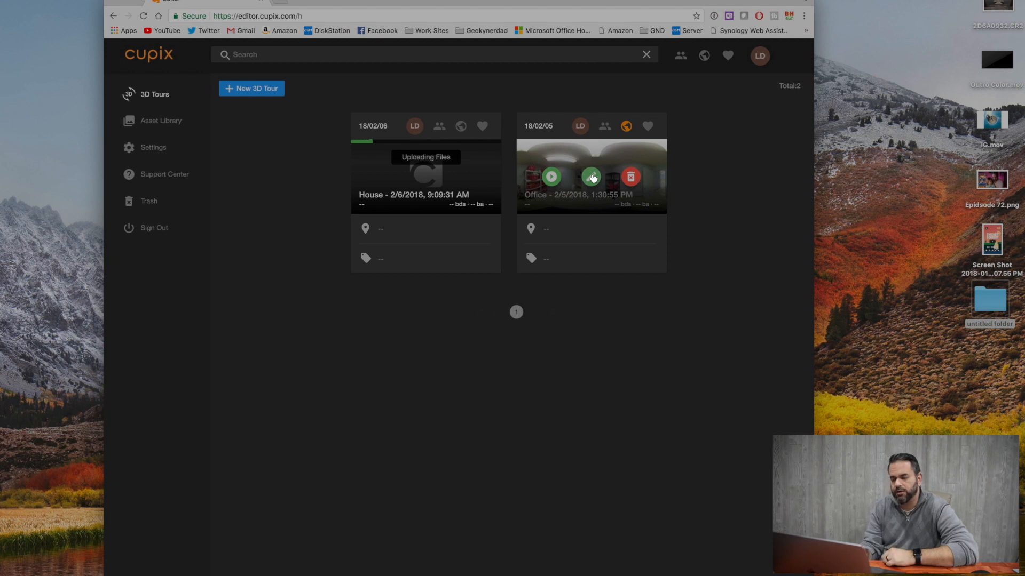
- Open the Office tour for editing on its Overview step
left_click(590, 176)
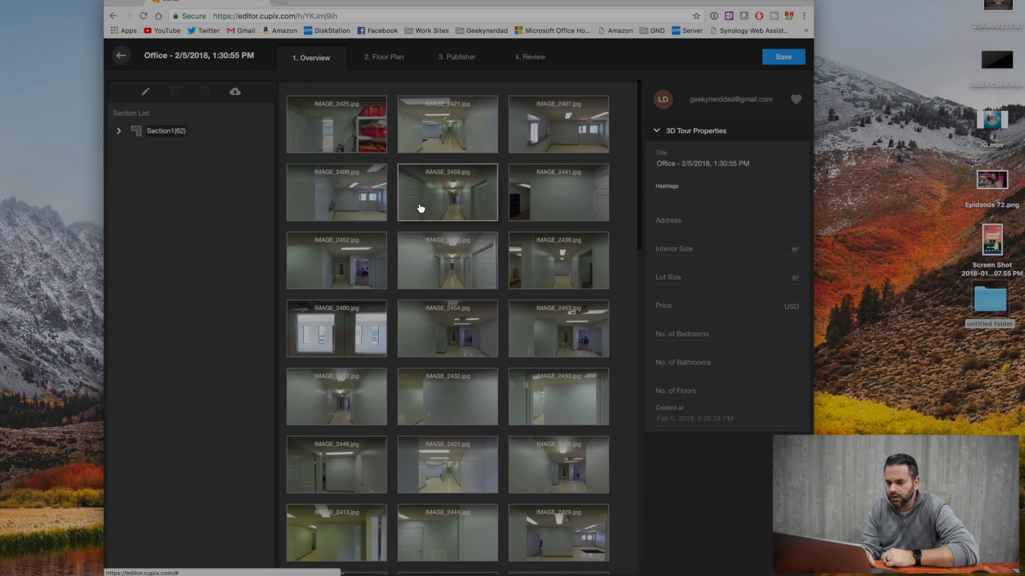
mouse_move(387, 59)
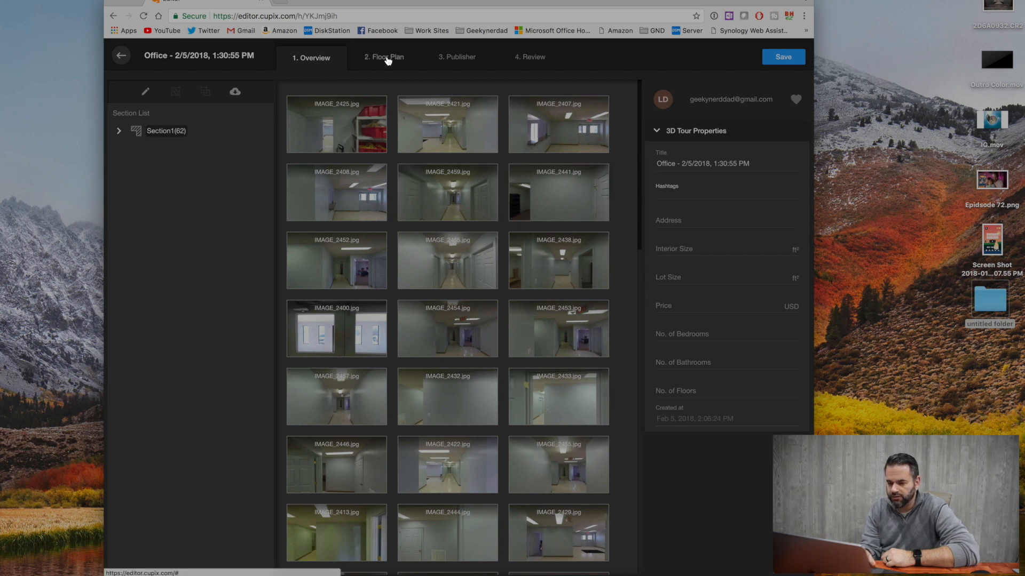
- Display the photo-spot map alongside the entrance hallway panorama, widening the map pane
left_click(383, 56)
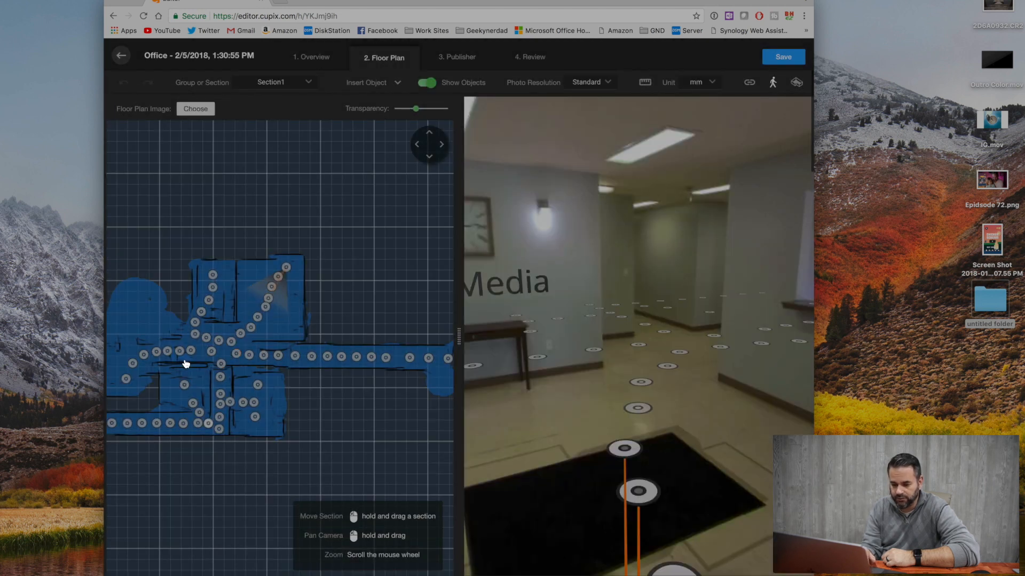
mouse_move(449, 316)
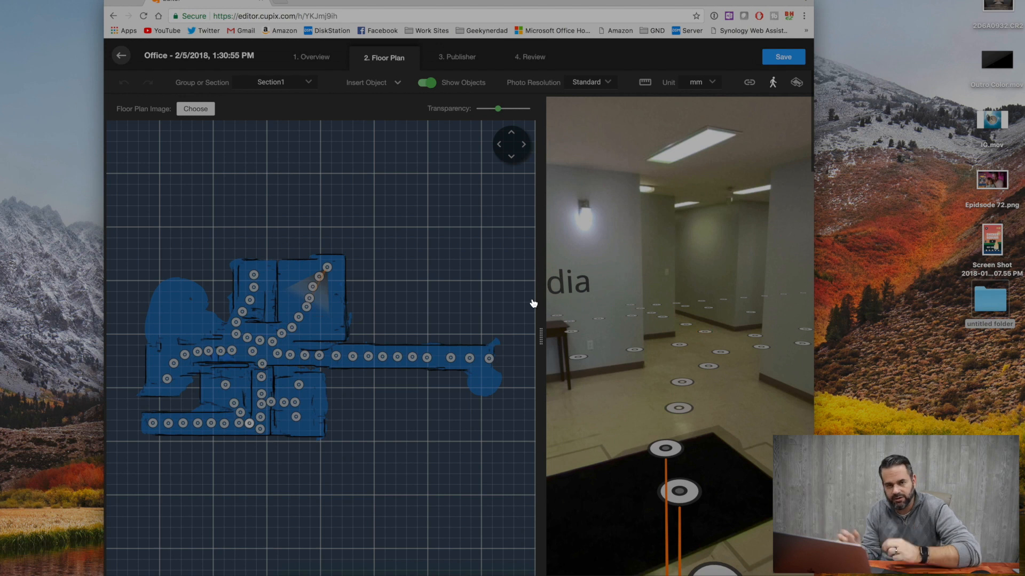
left_click_drag(541, 334, 428, 339)
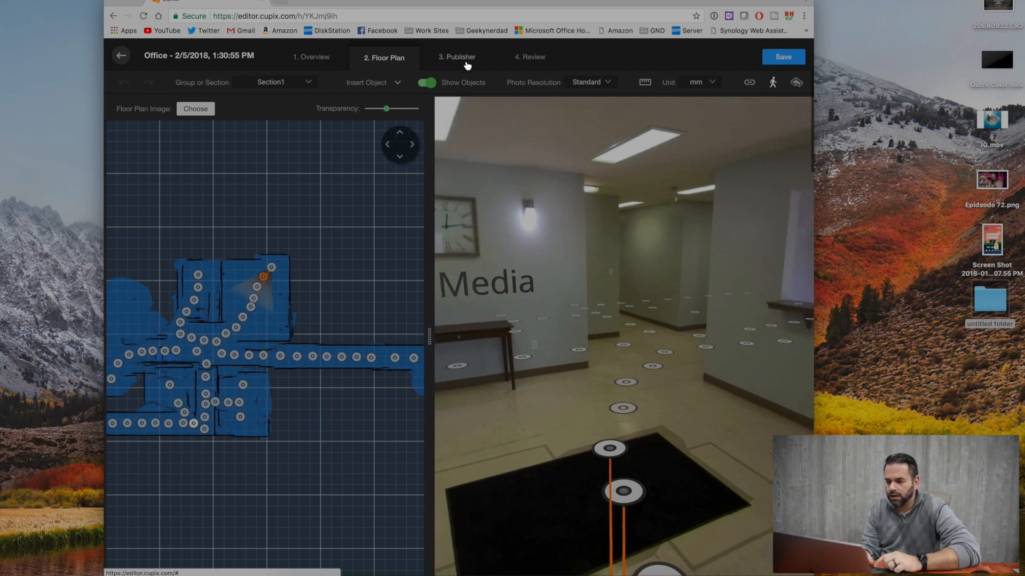
- In Publisher set Unit to ft, view the 3D model, and return to the Overview photo list
left_click(456, 57)
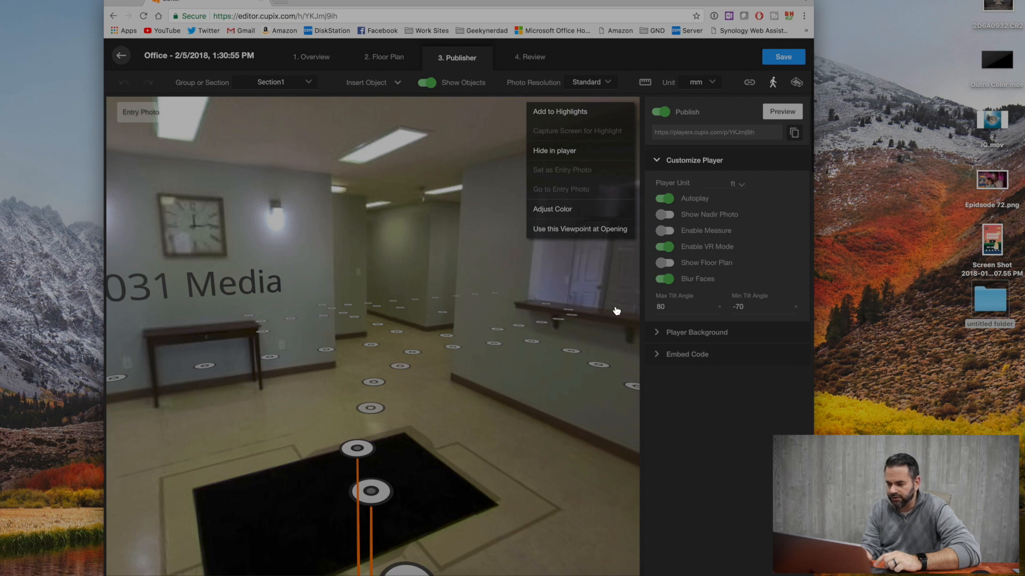
mouse_move(129, 558)
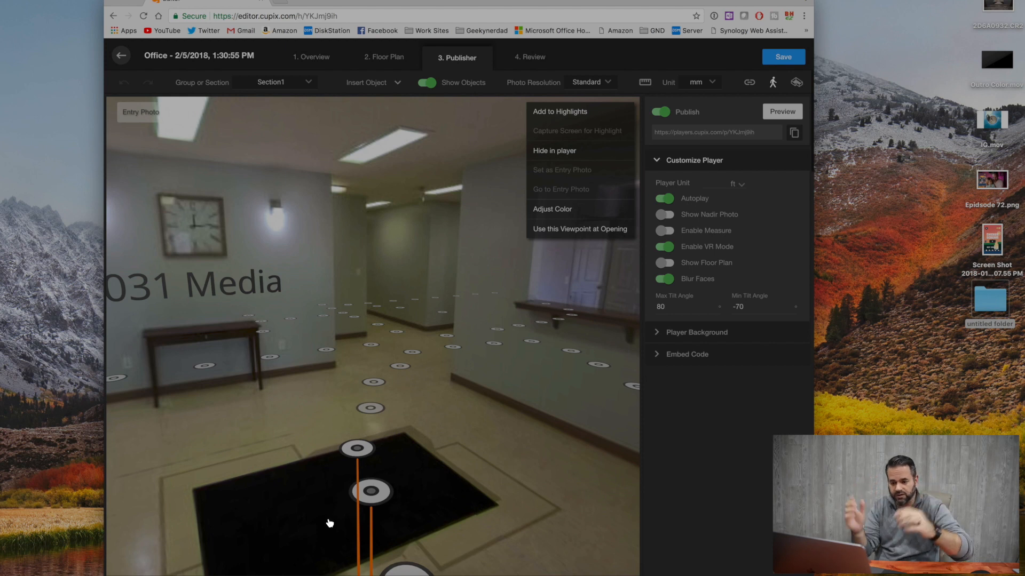
mouse_move(573, 151)
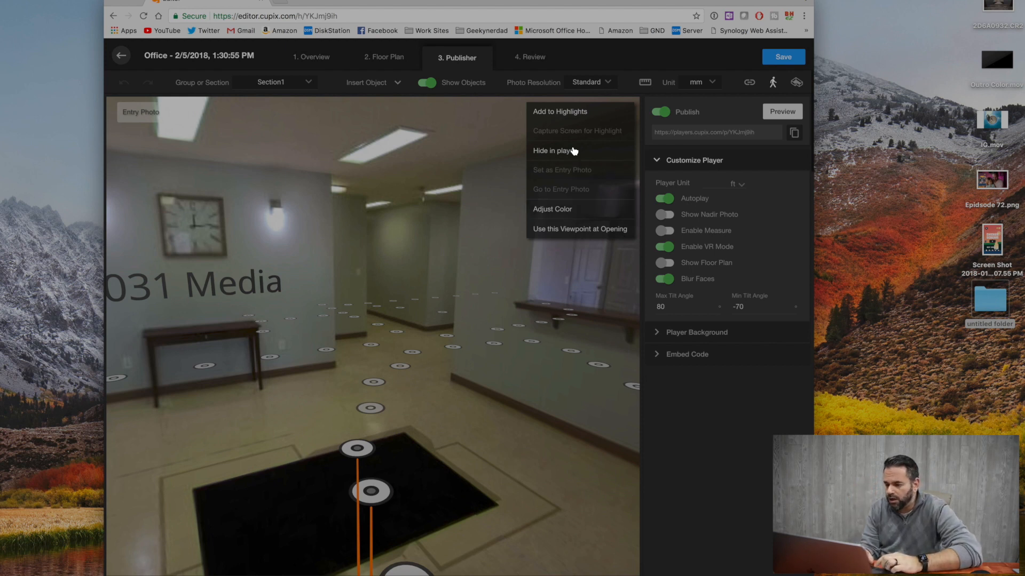
mouse_move(692, 99)
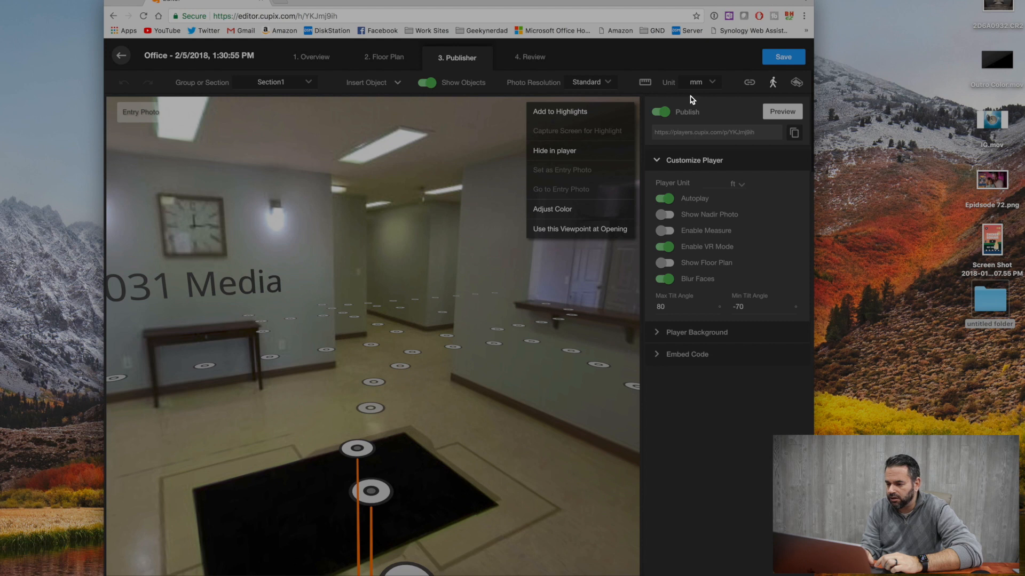
left_click(698, 83)
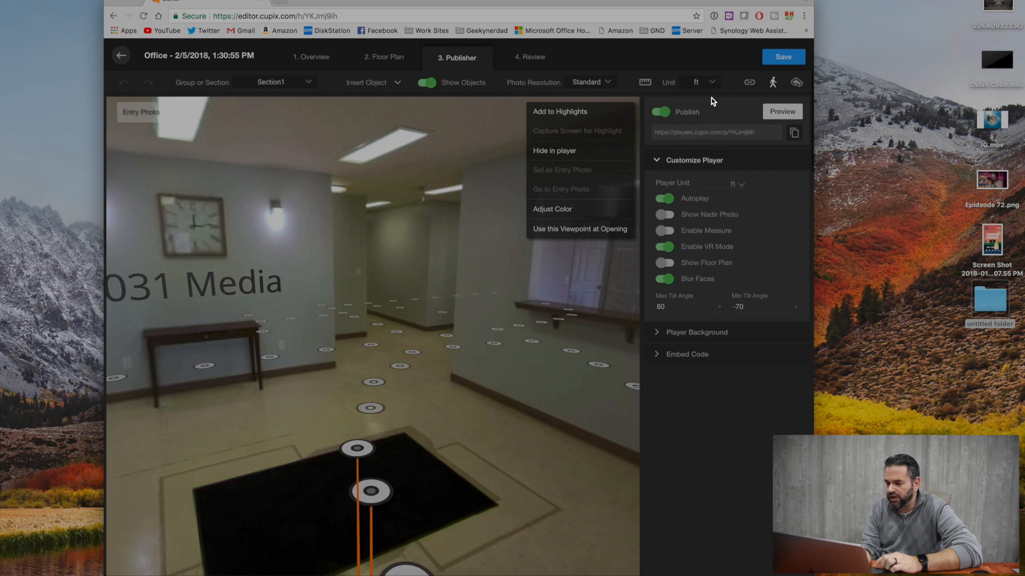
mouse_move(796, 82)
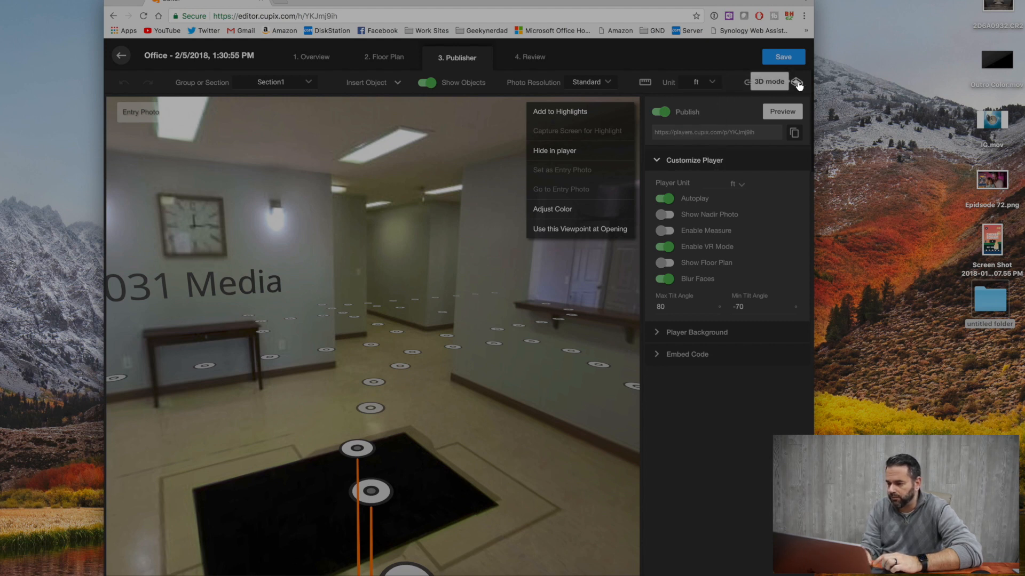
left_click(796, 82)
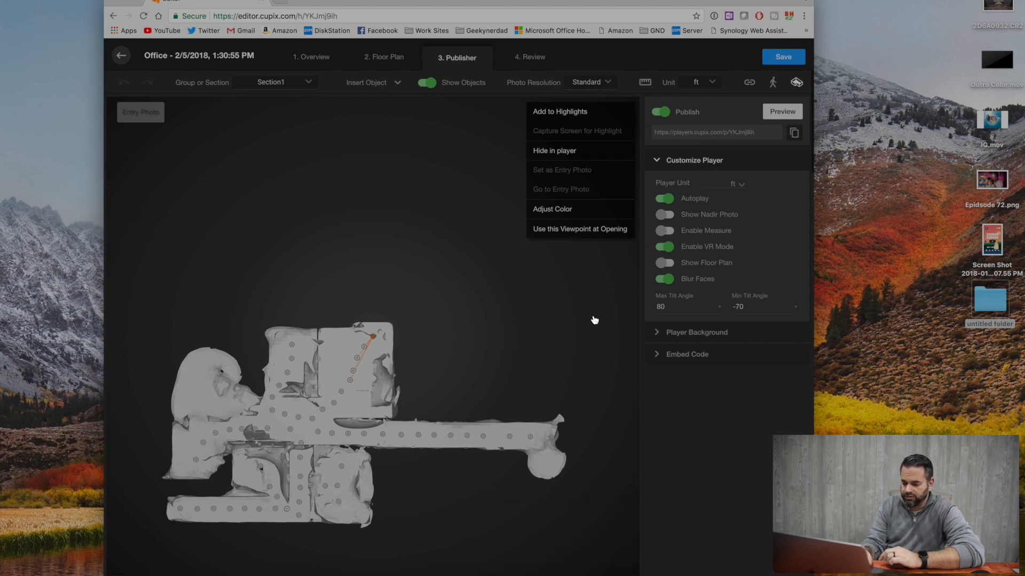
left_click(312, 57)
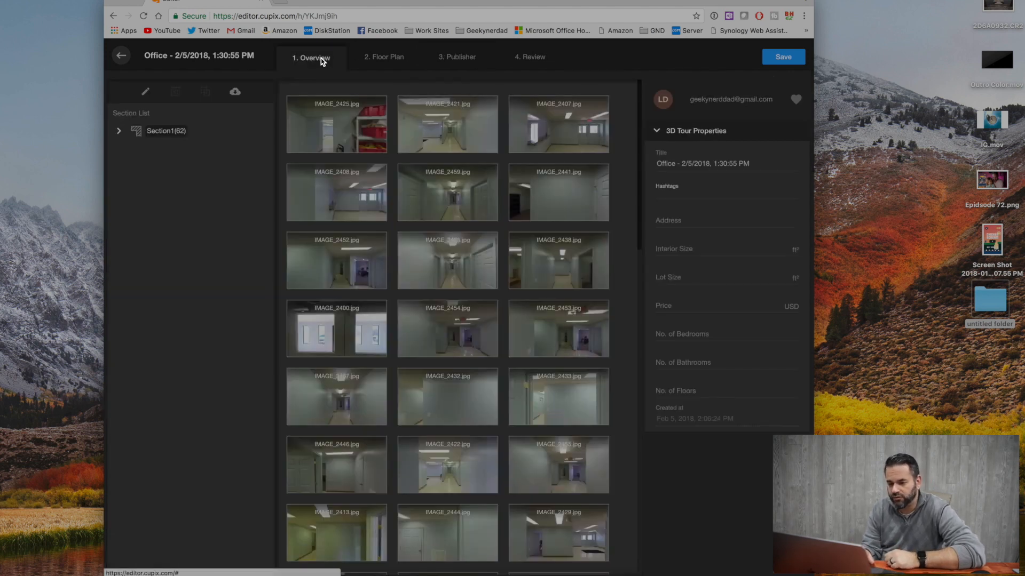